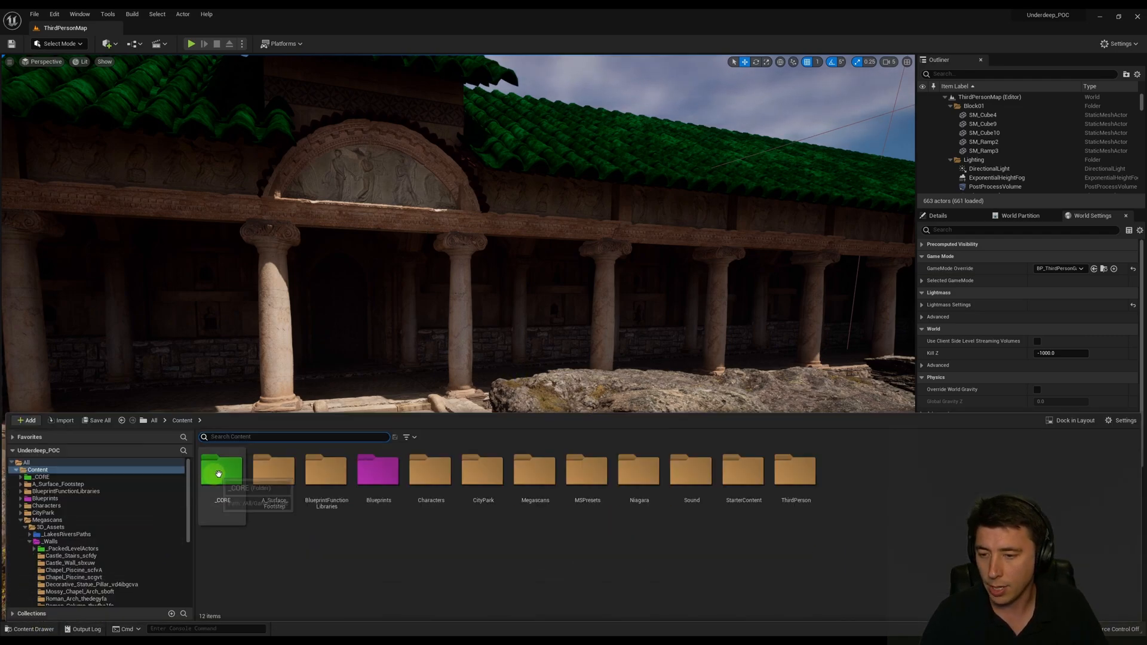
Open ABP_ThirdPersonCharacter from the _CORE folder in the Content Browser.
{"action": "double_click", "coordinate": [221, 472]}
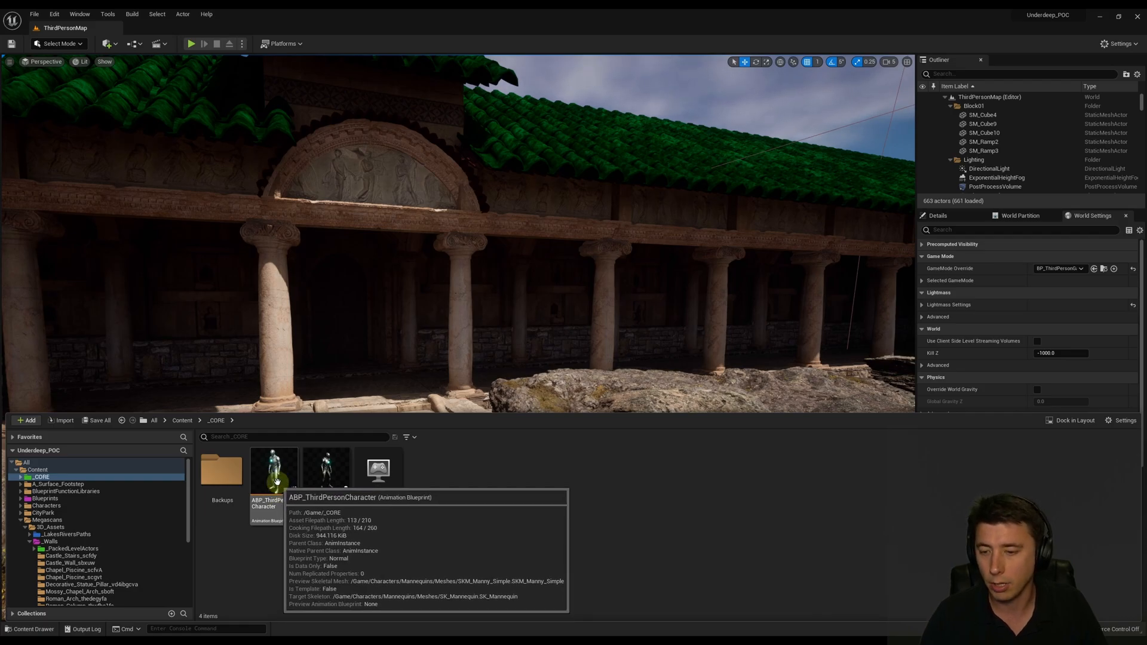
{"action": "double_click", "coordinate": [273, 471]}
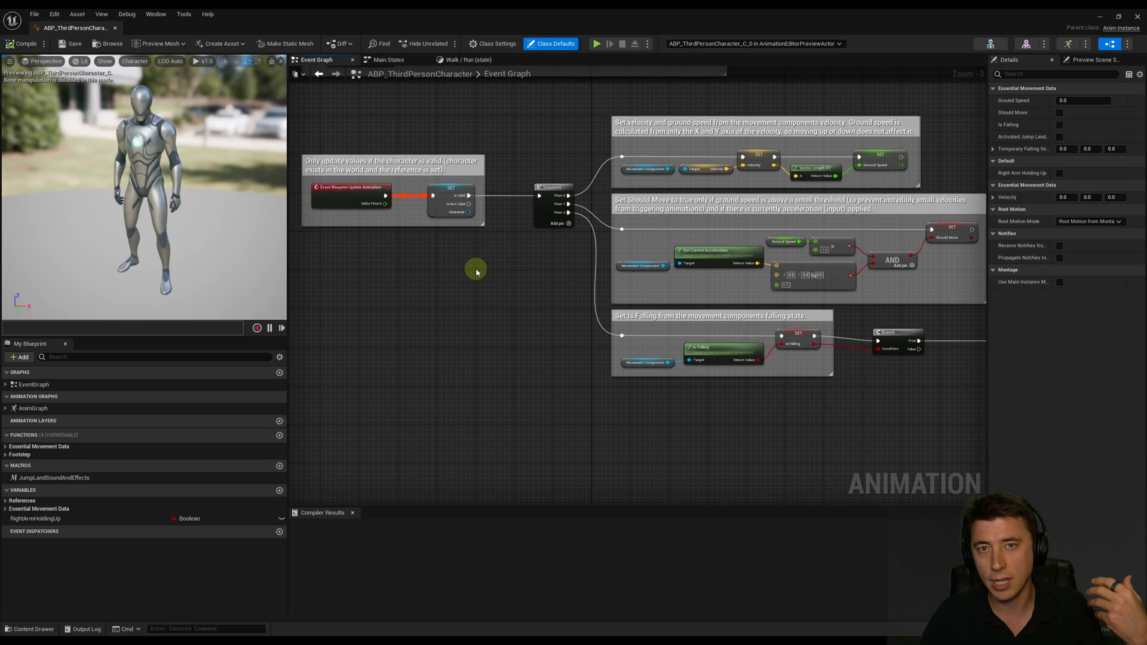
{"action": "mouse_move", "coordinate": [526, 266]}
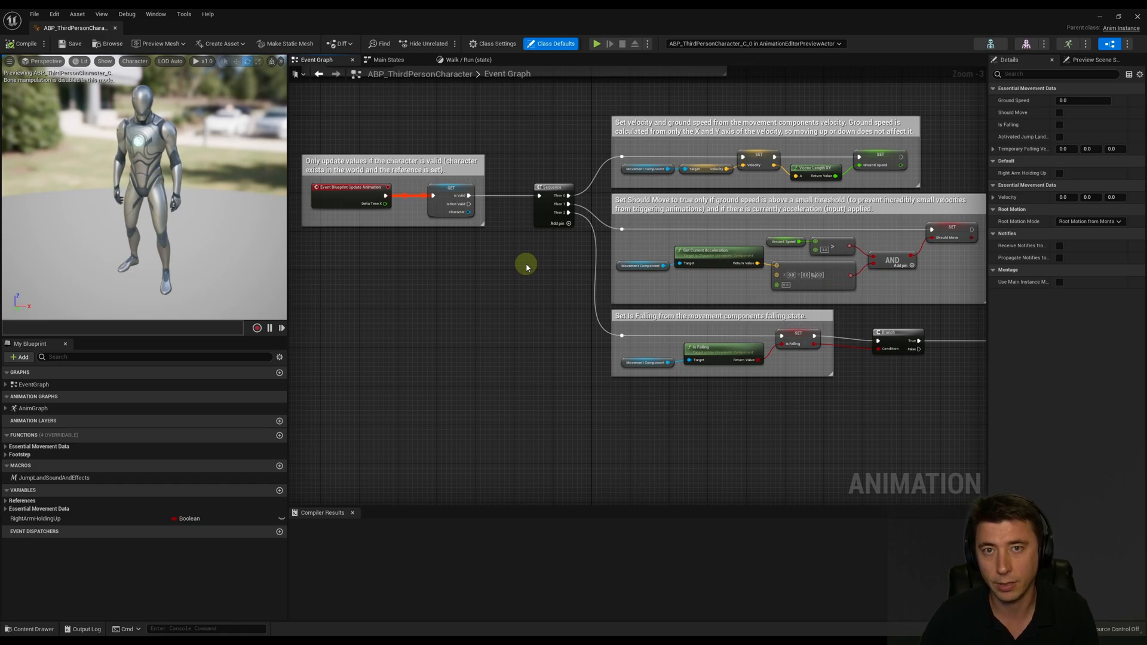
Bring the RightArmHoldingUp variable into the event graph to drive a new Branch.
{"action": "left_click", "coordinate": [35, 518]}
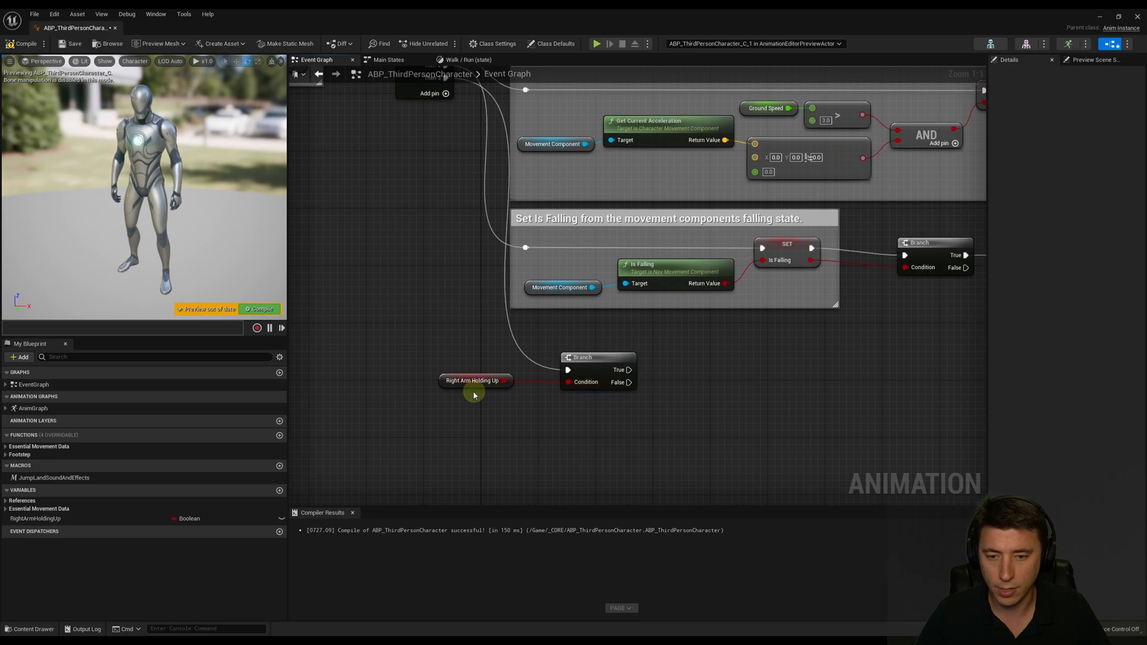
Add a Sphere Trace By Channel node on the branch's True path.
{"action": "left_click", "coordinate": [473, 380]}
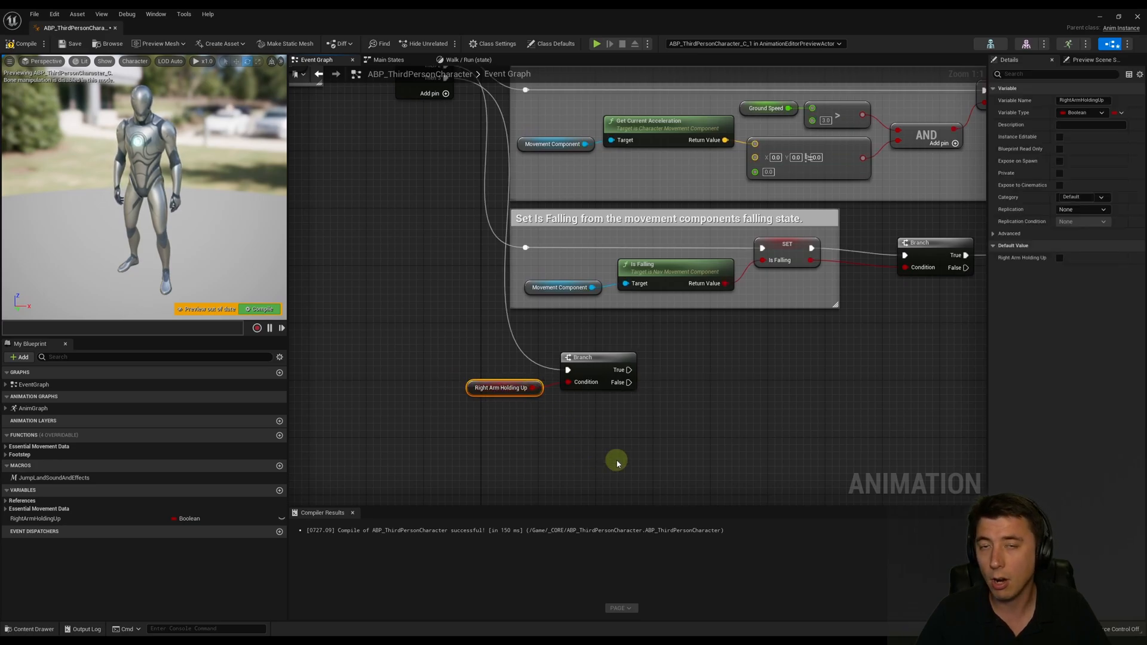
{"action": "mouse_move", "coordinate": [616, 444]}
{"action": "type", "text": "sphere trace by"}
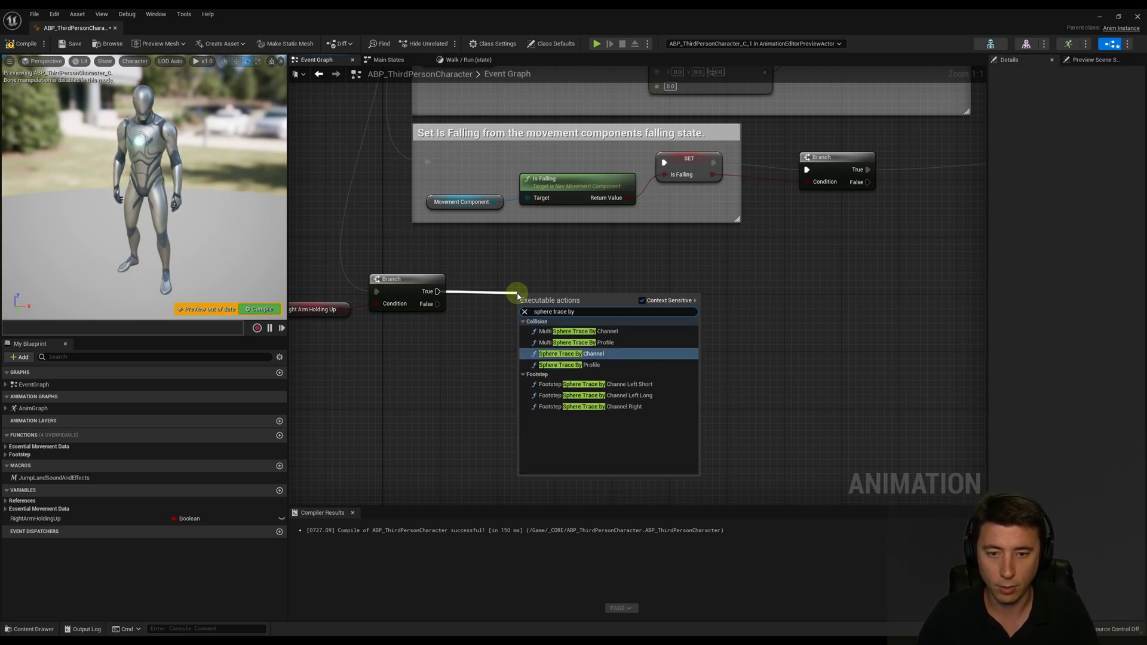
{"action": "left_click", "coordinate": [562, 354]}
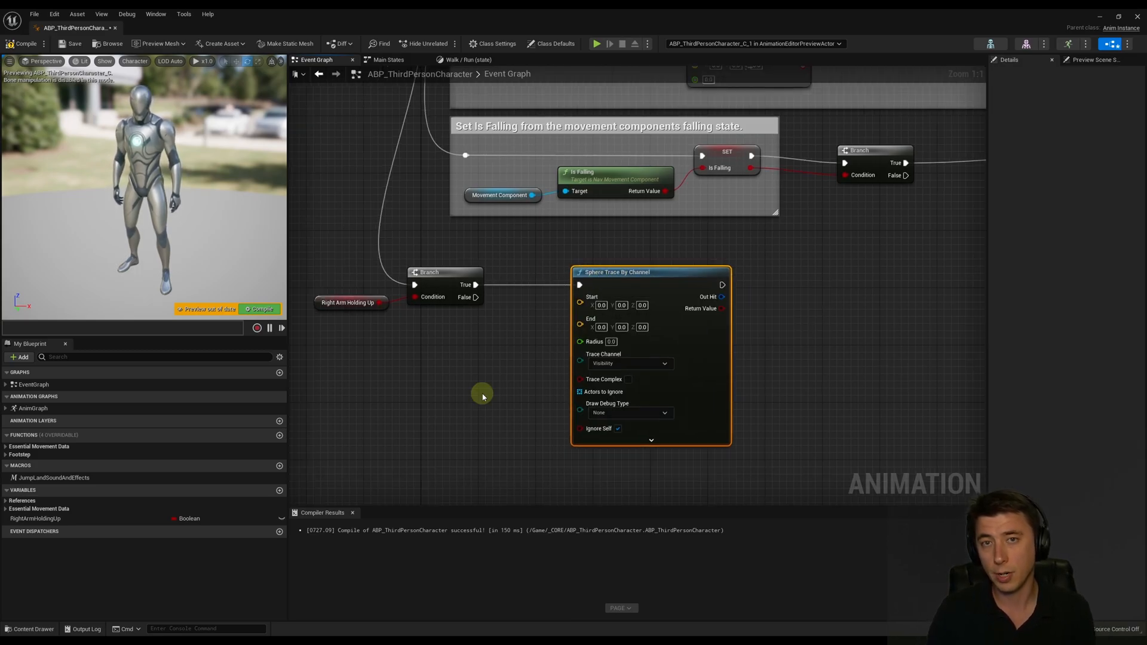
{"action": "mouse_move", "coordinate": [453, 379]}
{"action": "type", "text": "mesh"}
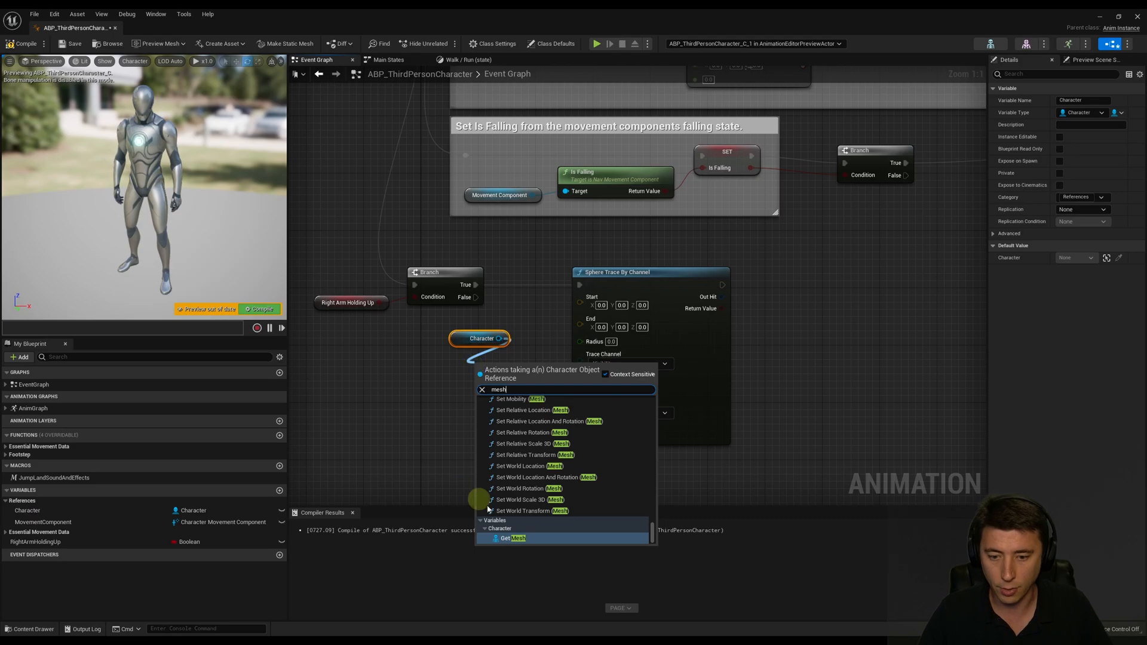
Feed the trace the character Mesh's Get Socket Location for hand_rSocket.
{"action": "left_click", "coordinate": [511, 538]}
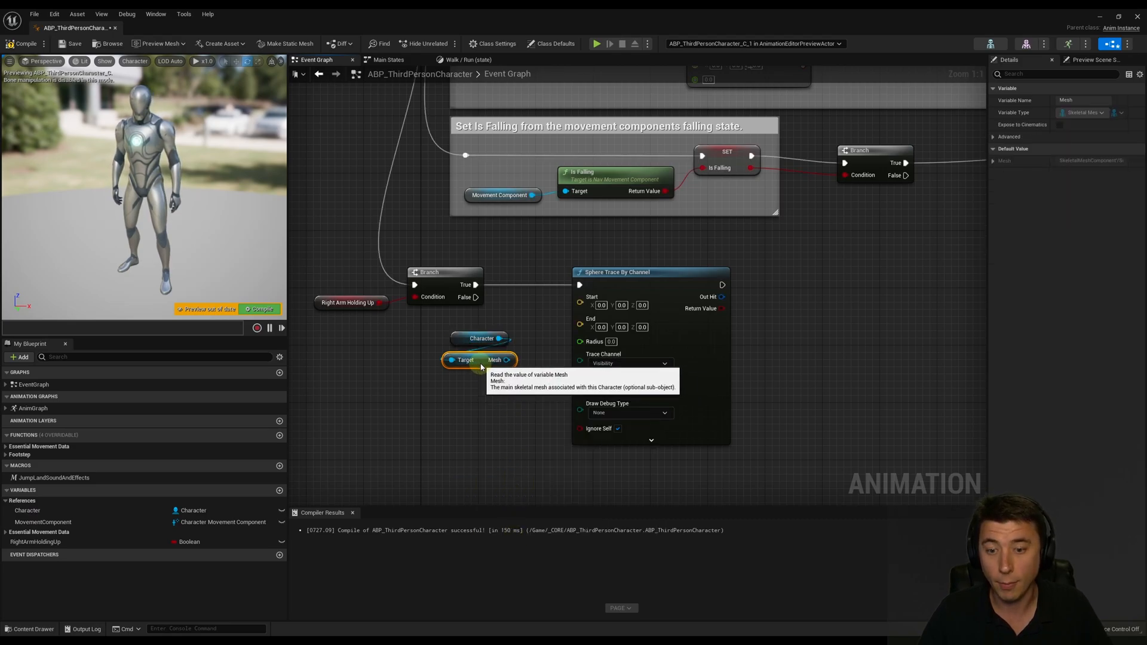
{"action": "type", "text": "get sock"}
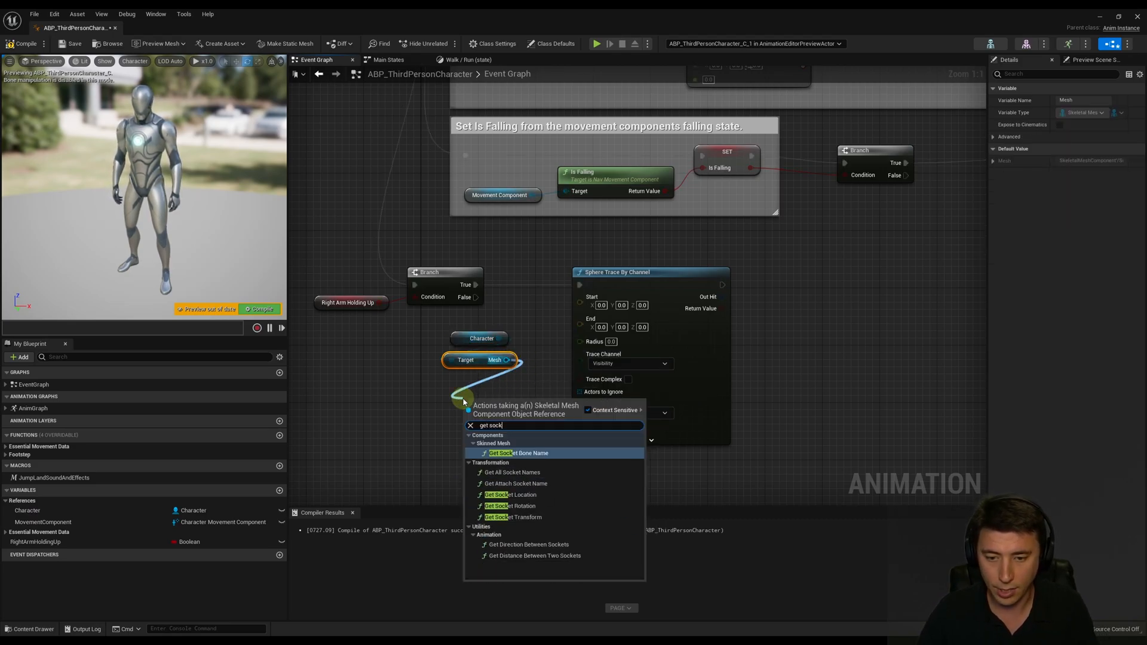
{"action": "left_click", "coordinate": [516, 495]}
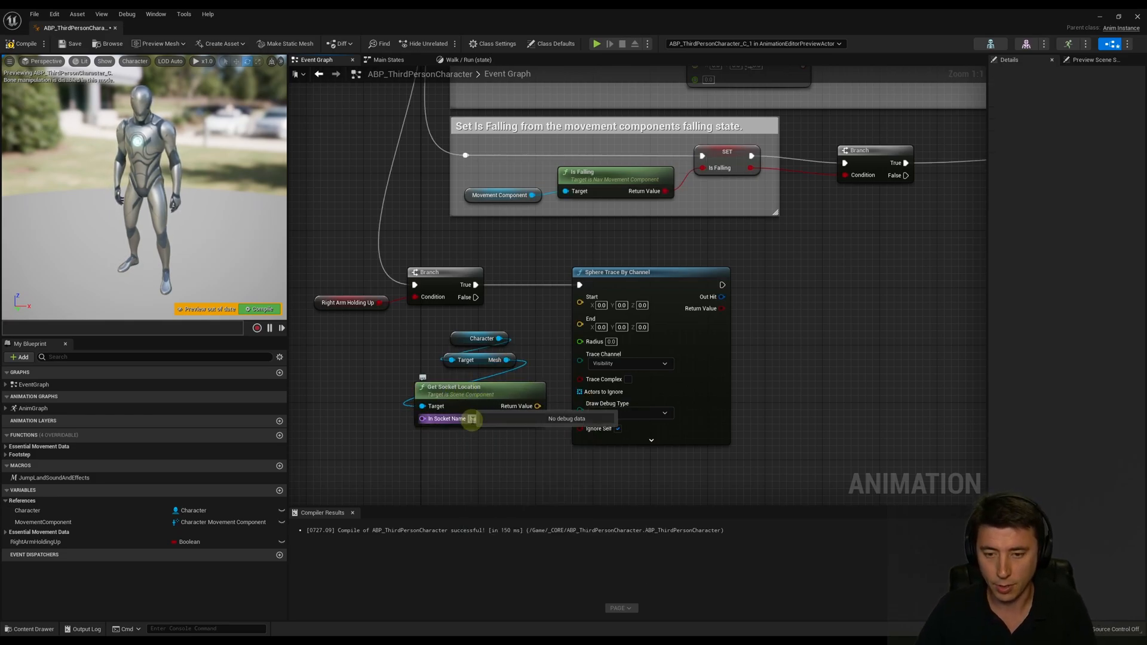
{"action": "type", "text": "hand_rSocket"}
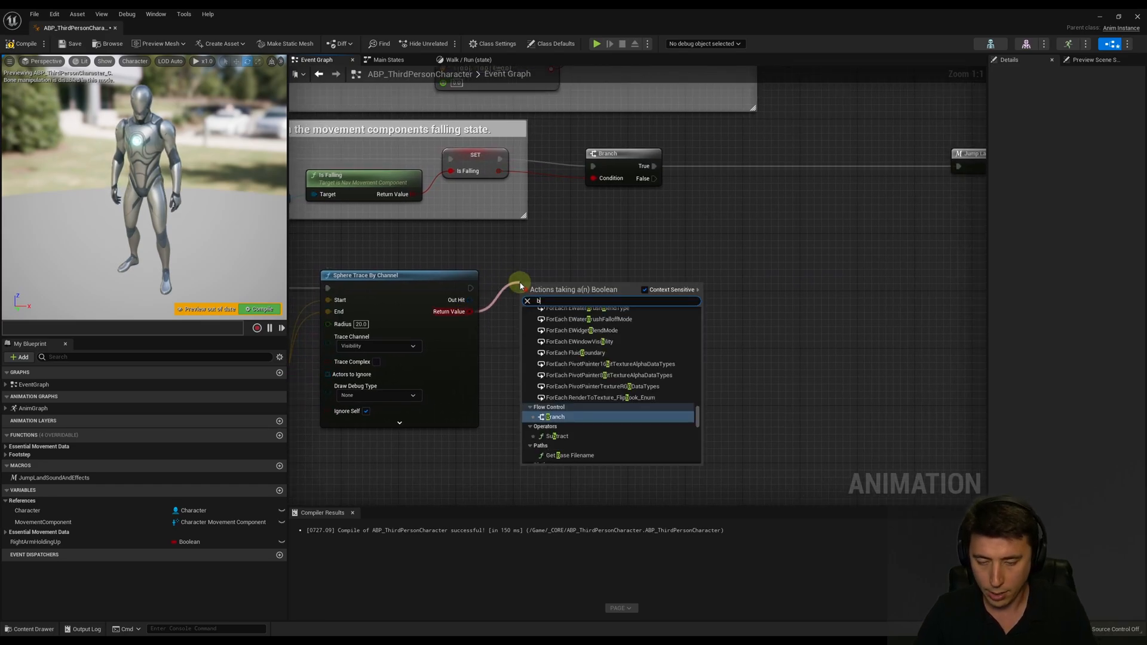
Branch on the trace's return value and set a new Right Arm Adjust Position boolean on True and False.
{"action": "left_click", "coordinate": [555, 416]}
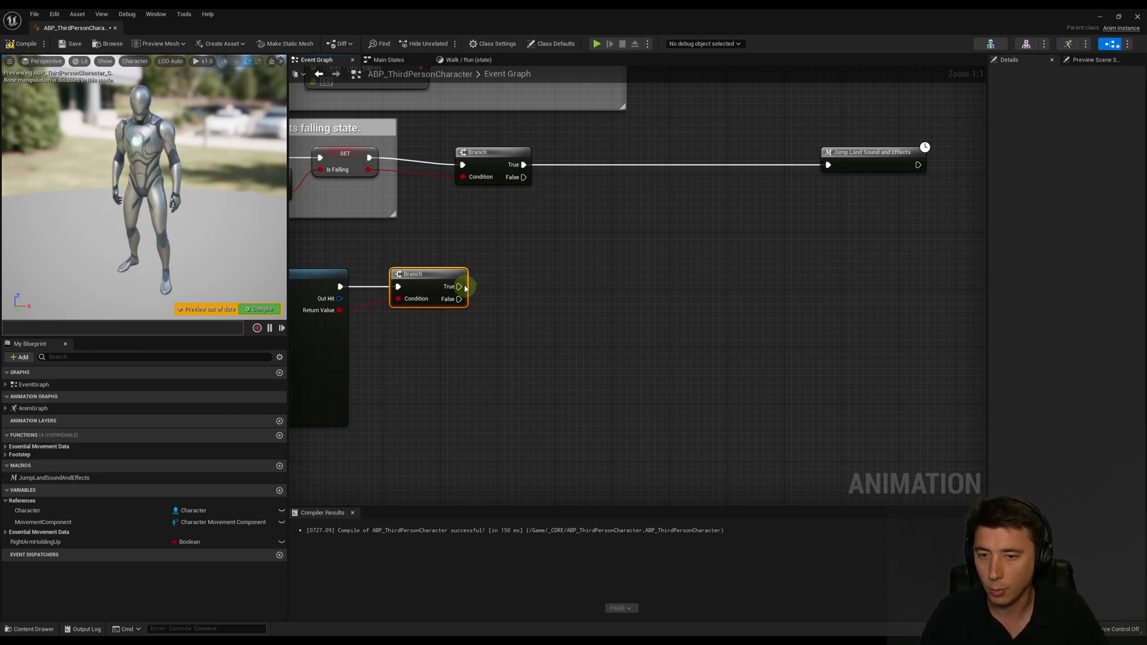
{"action": "left_click_drag", "start_coordinate": [458, 286], "coordinate": [554, 280]}
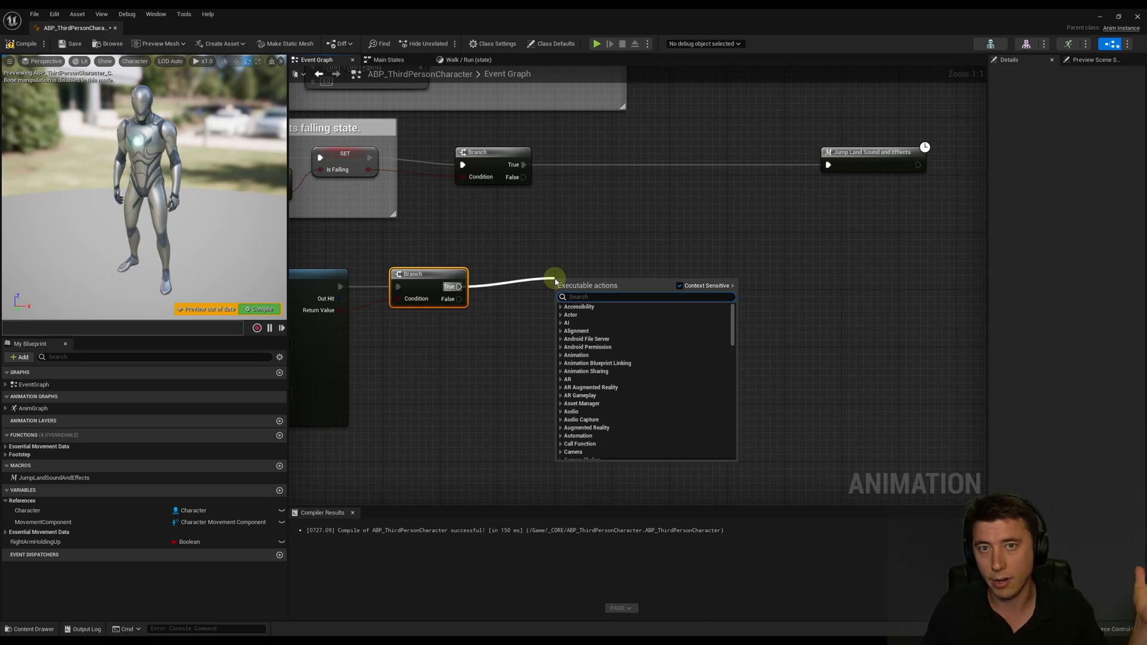
{"action": "left_click", "coordinate": [279, 490]}
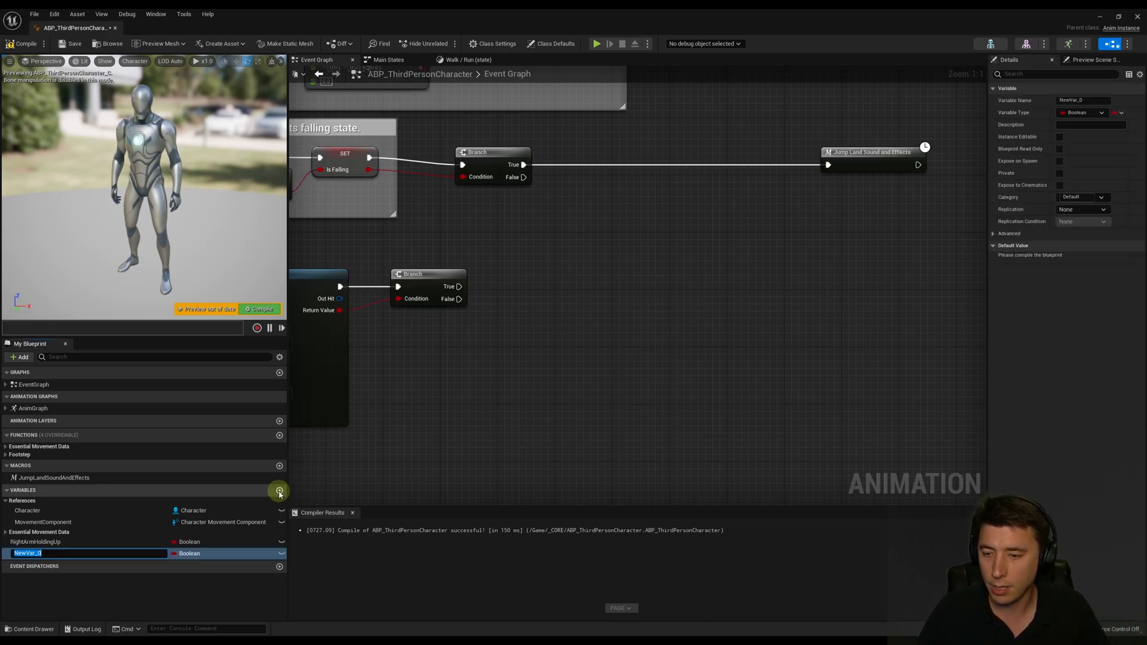
{"action": "type", "text": "RightArmAdjustPosition"}
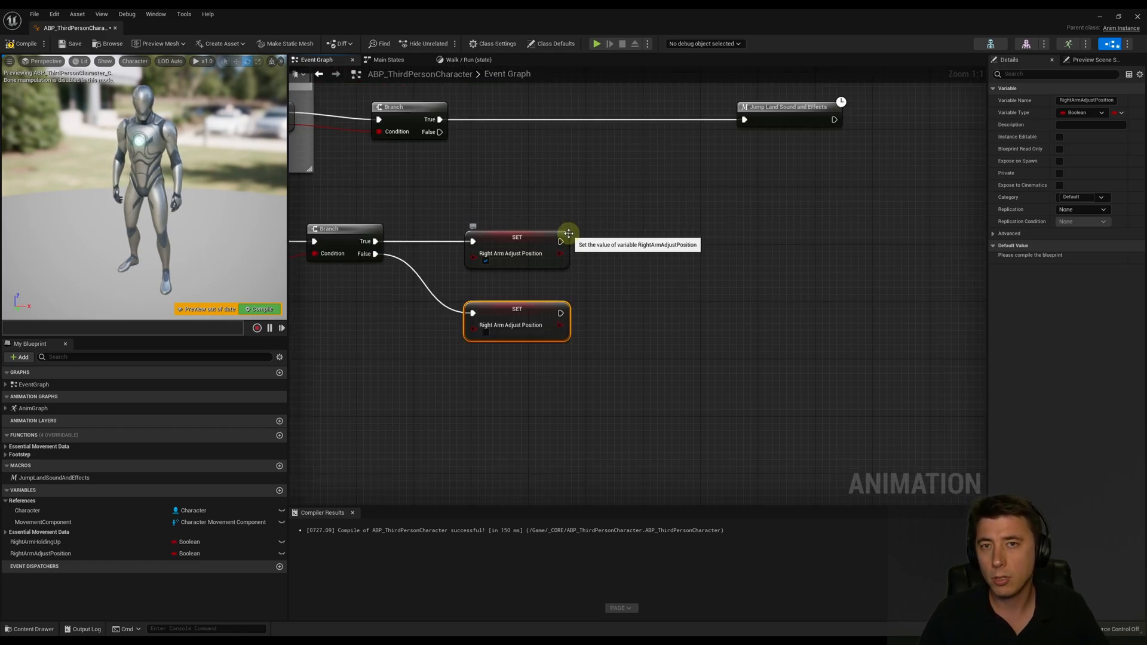
{"action": "left_click_drag", "start_coordinate": [561, 240], "coordinate": [662, 235]}
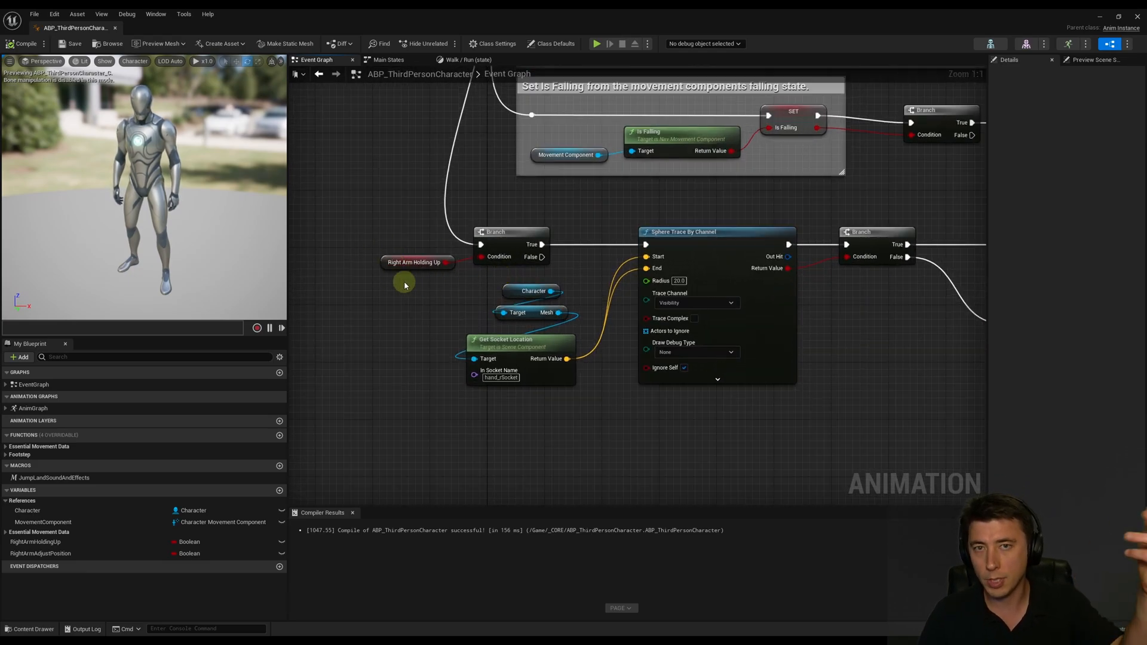
{"action": "mouse_move", "coordinate": [539, 217]}
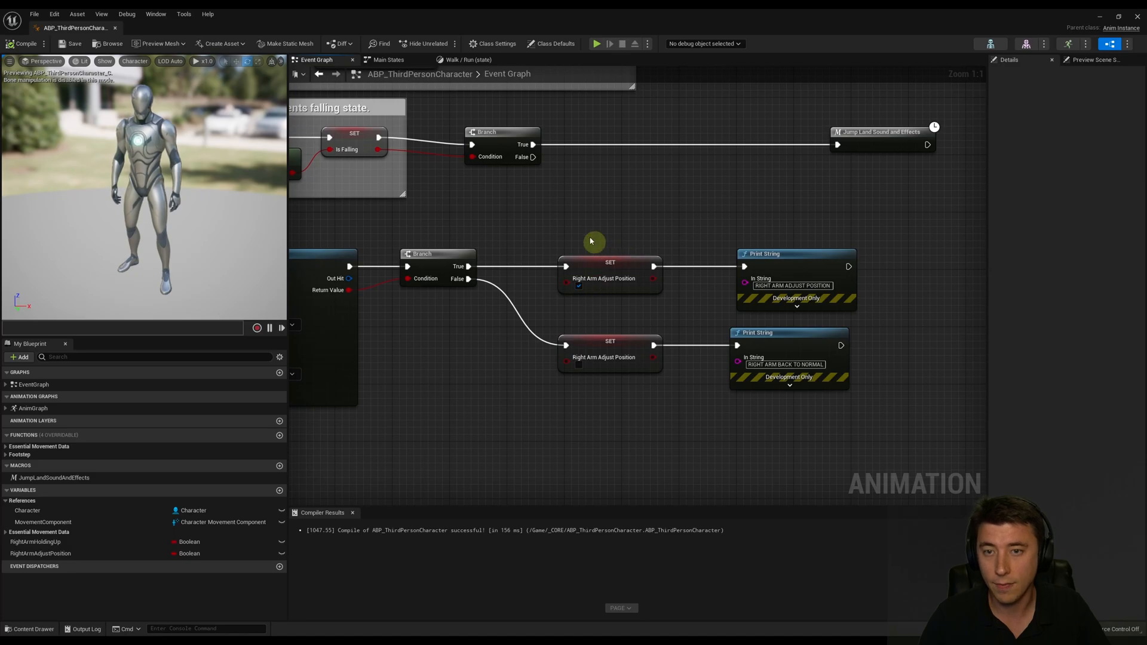
Open the Idle state graph inside the AnimGraph's Locomotion state machine.
{"action": "left_click", "coordinate": [464, 60]}
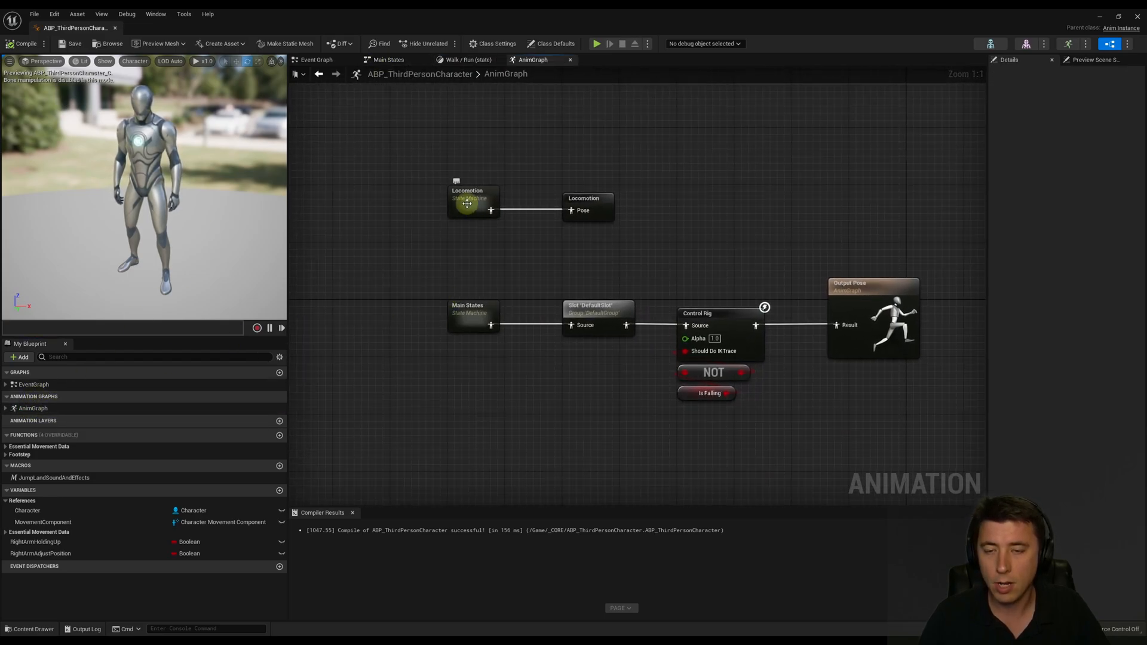
{"action": "double_click", "coordinate": [472, 204]}
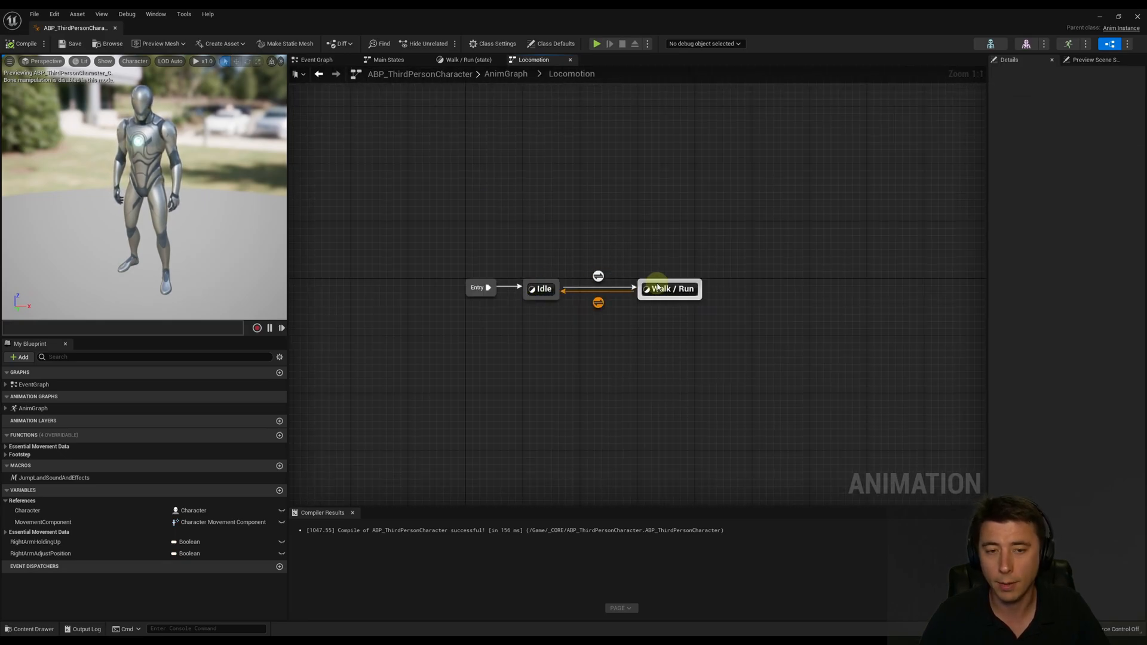
{"action": "left_click", "coordinate": [541, 288]}
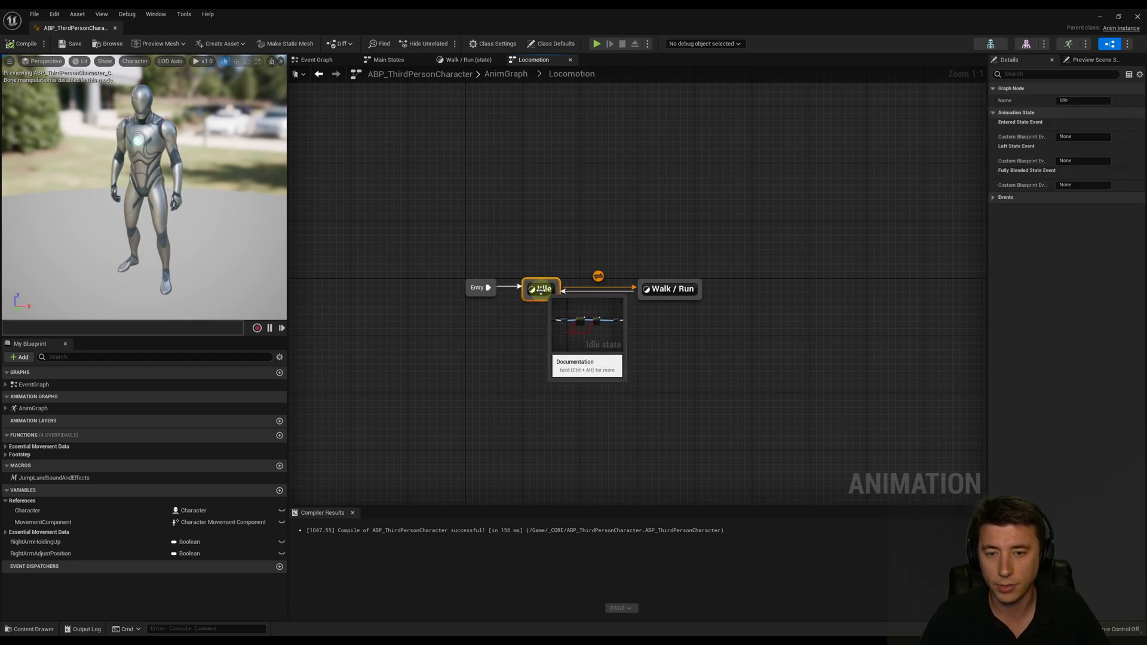
{"action": "double_click", "coordinate": [540, 287]}
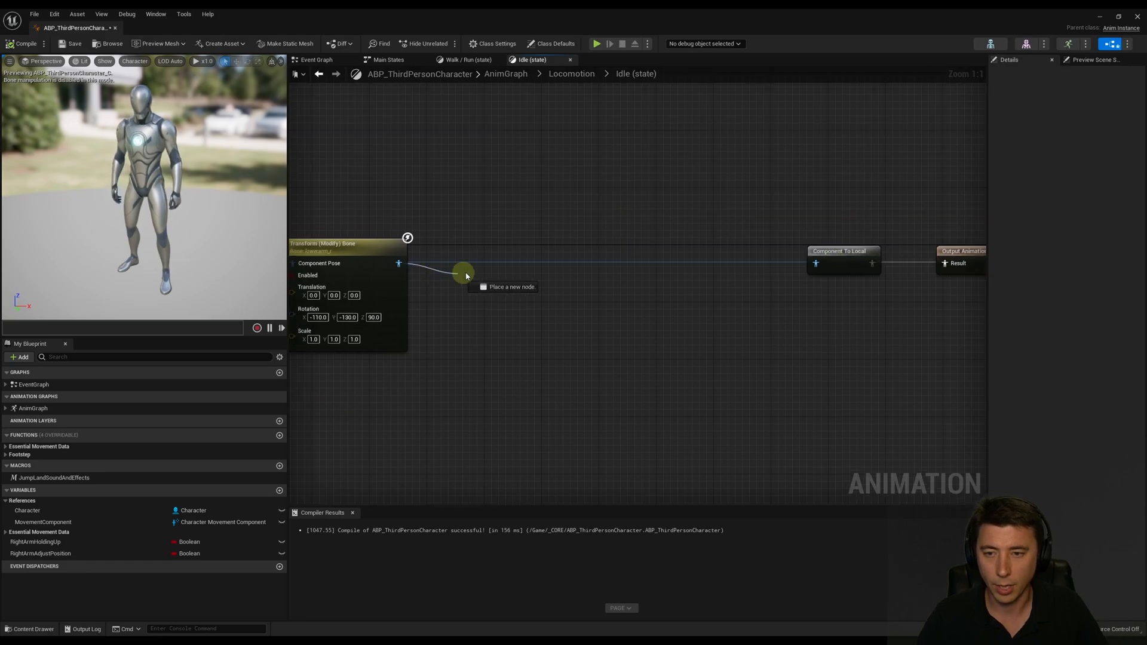
Insert a Two Bone IK node after Transform (Modify) Bone in the Idle pose chain.
{"action": "left_click_drag", "start_coordinate": [465, 273], "coordinate": [538, 241]}
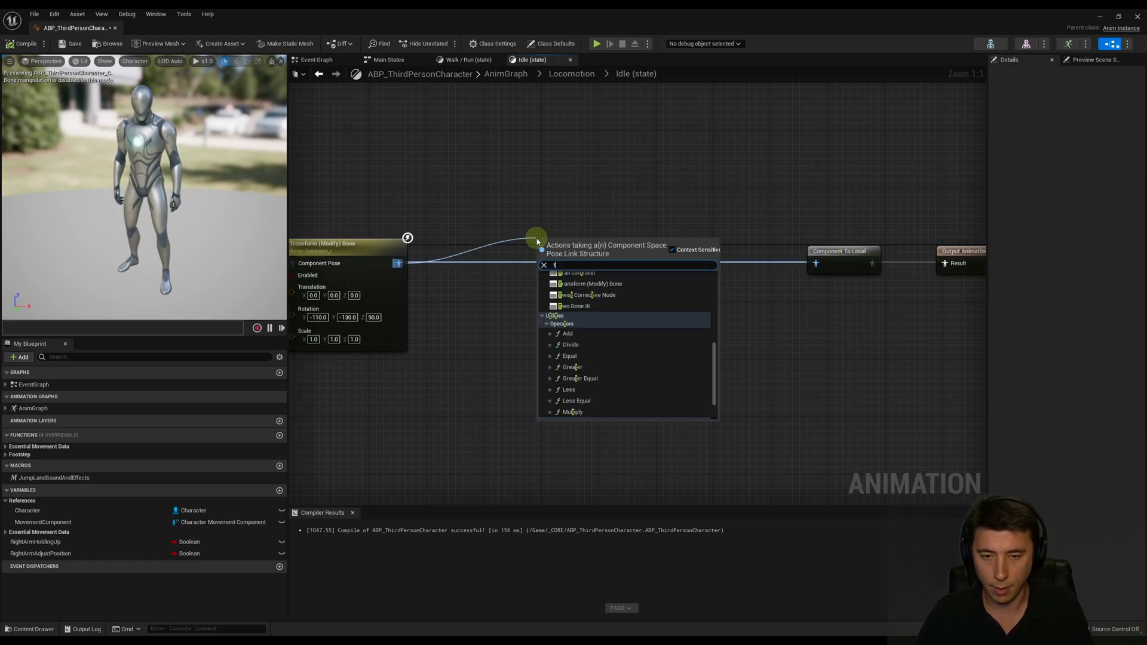
{"action": "left_click", "coordinate": [578, 306]}
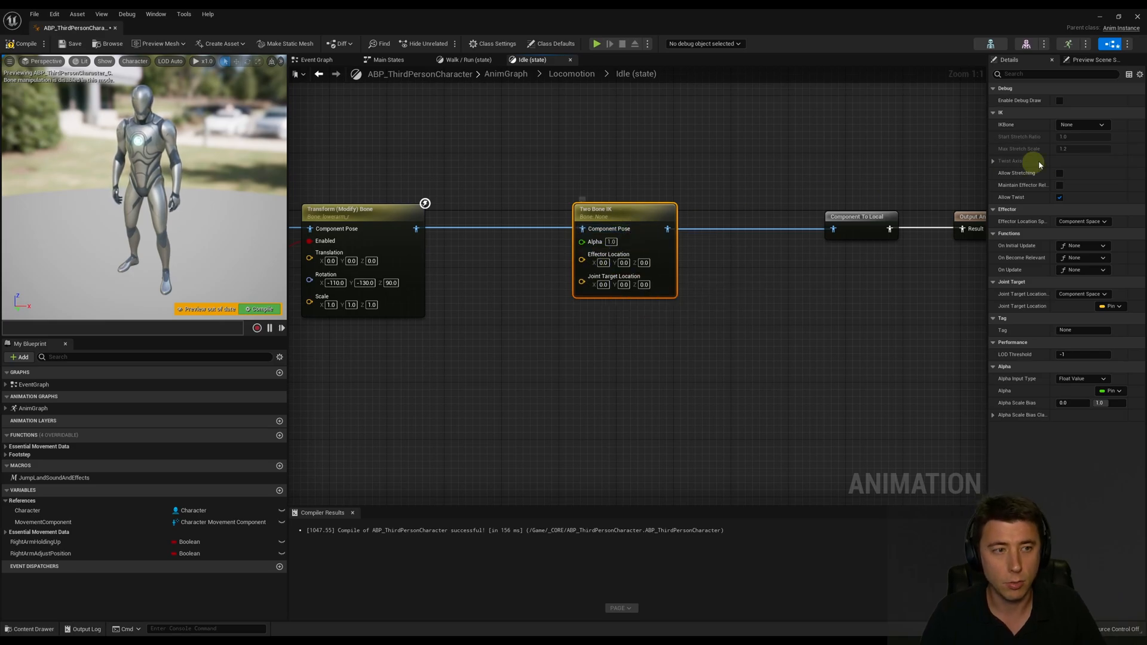
Set the IK Bone to the hand and the effector location space to Bone Space.
{"action": "left_click", "coordinate": [1085, 124]}
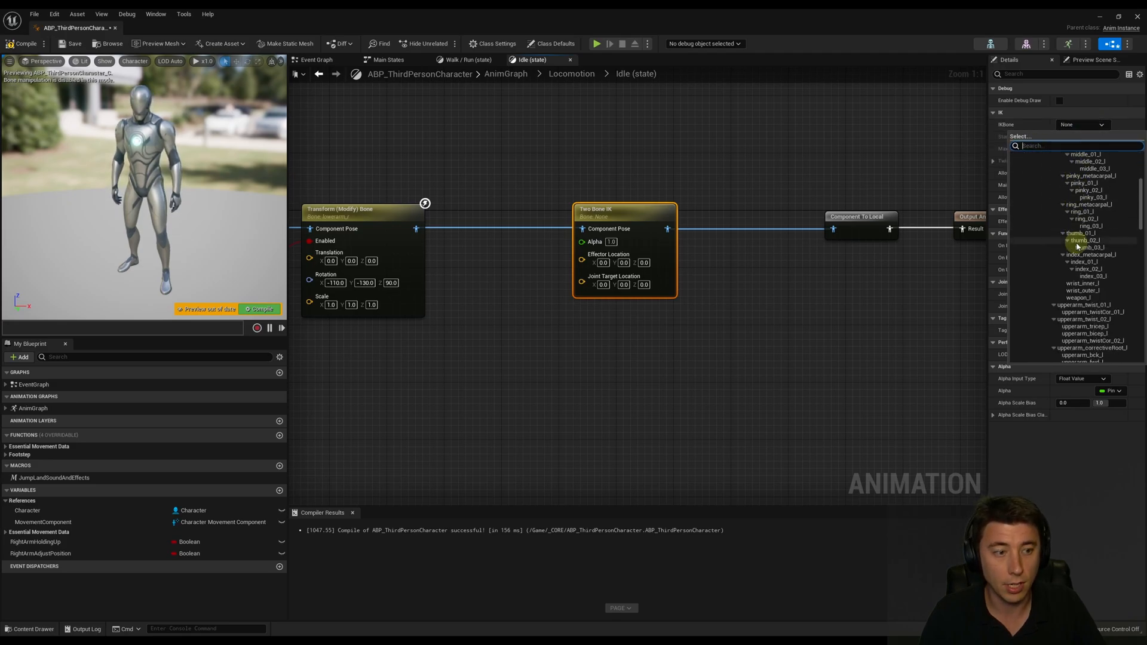
{"action": "scroll", "scroll_direction": "down", "scroll_amount": 3}
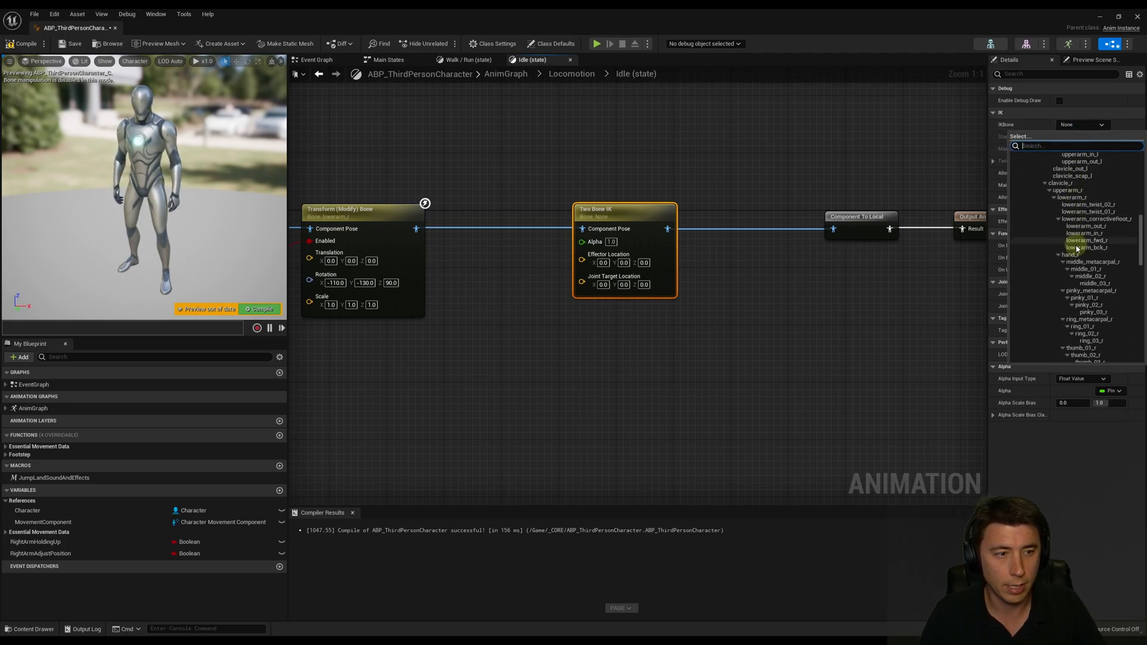
{"action": "left_click", "coordinate": [1078, 253]}
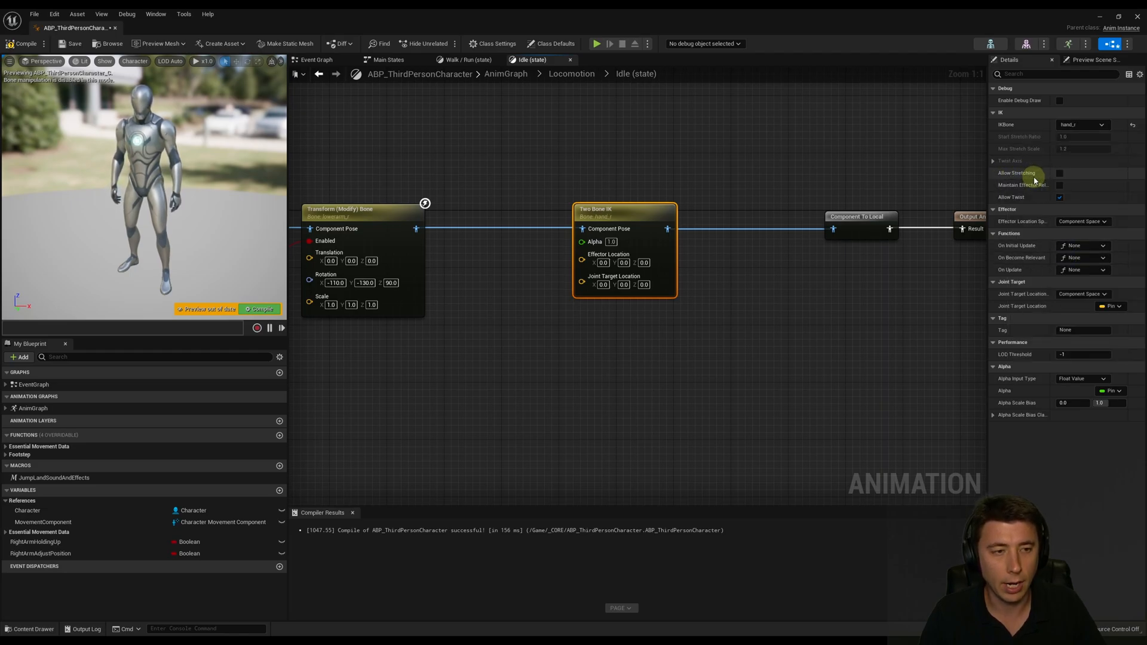
{"action": "mouse_move", "coordinate": [1015, 172]}
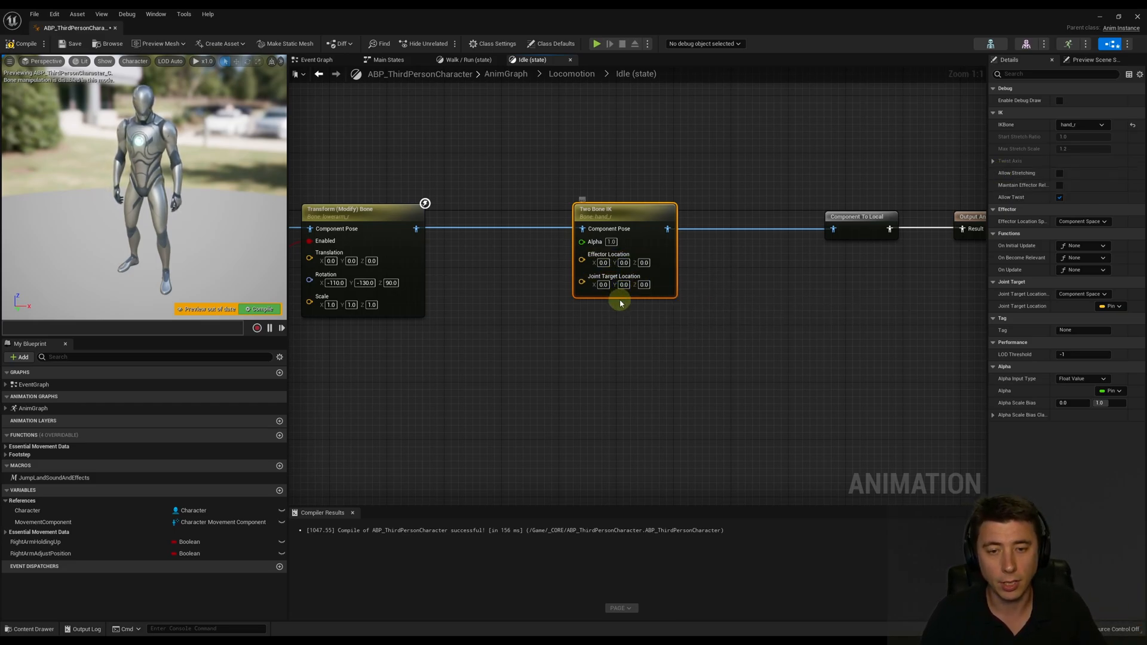
{"action": "mouse_move", "coordinate": [1027, 221]}
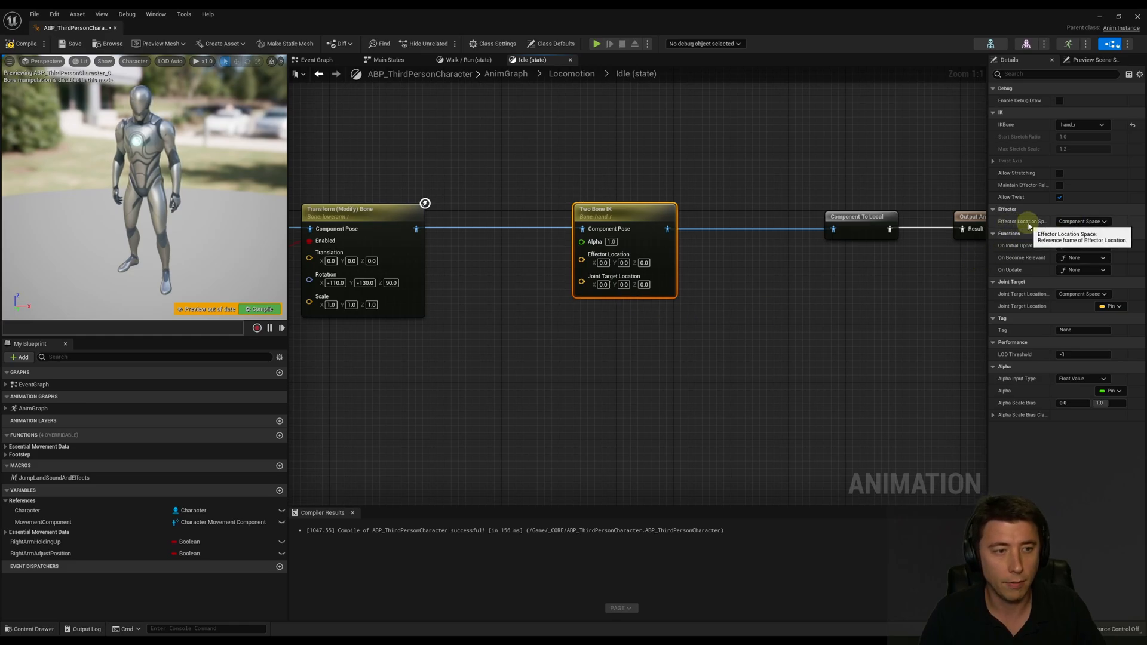
{"action": "left_click", "coordinate": [1082, 221]}
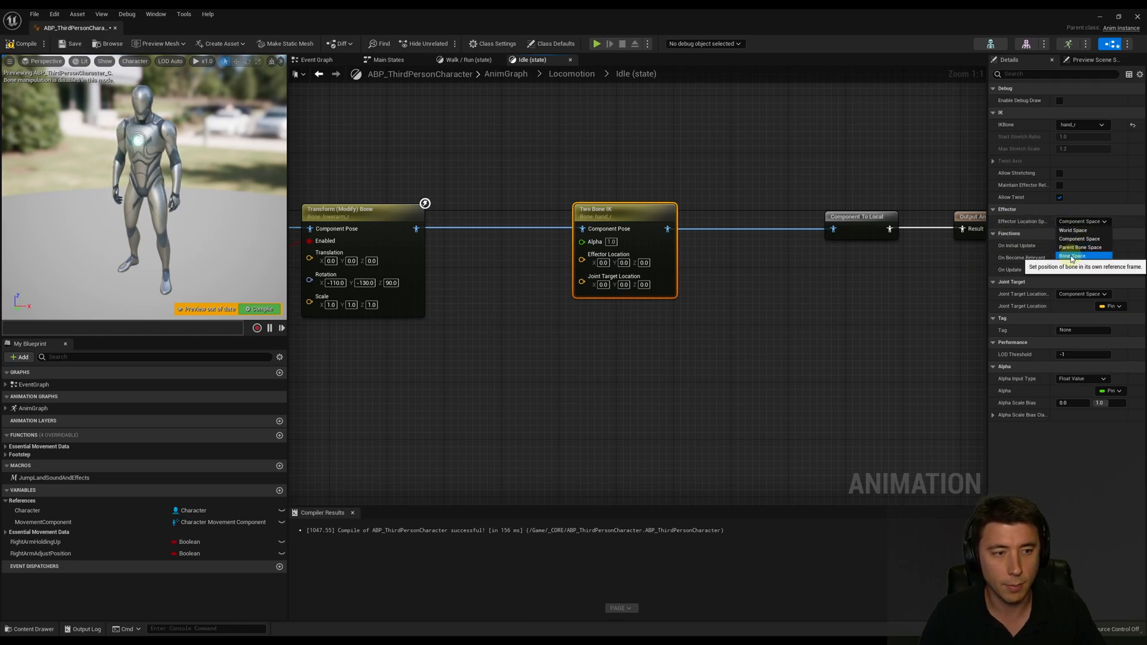
{"action": "left_click", "coordinate": [1073, 256]}
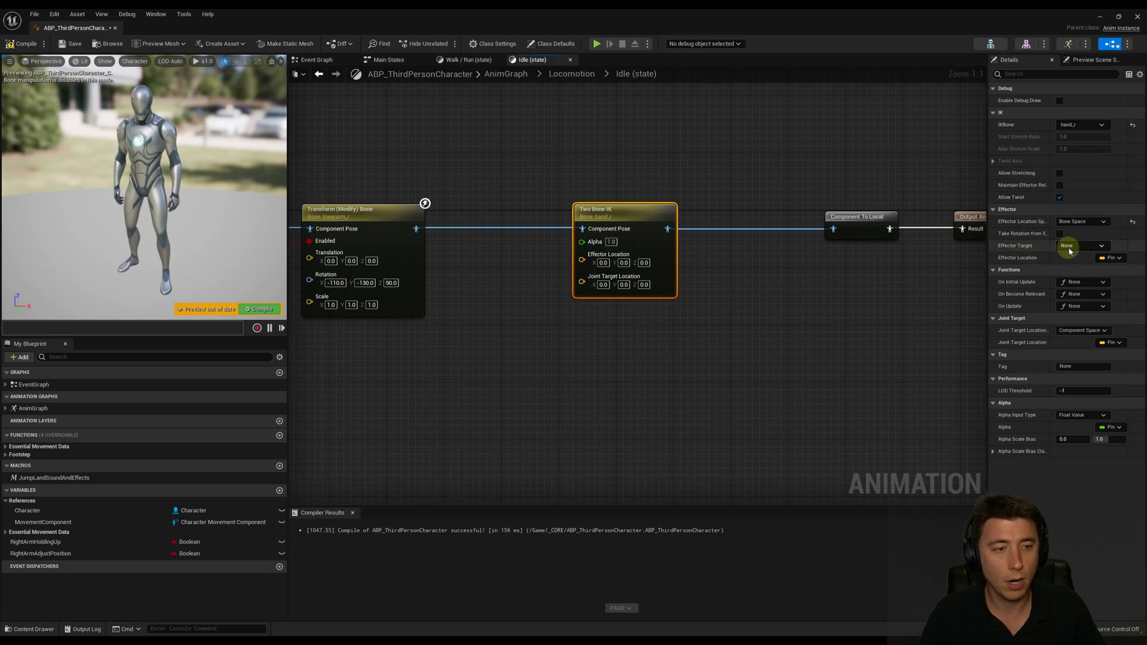
Target the effector at the lowerarm bone and choose the joint target bone.
{"action": "left_click", "coordinate": [1081, 245]}
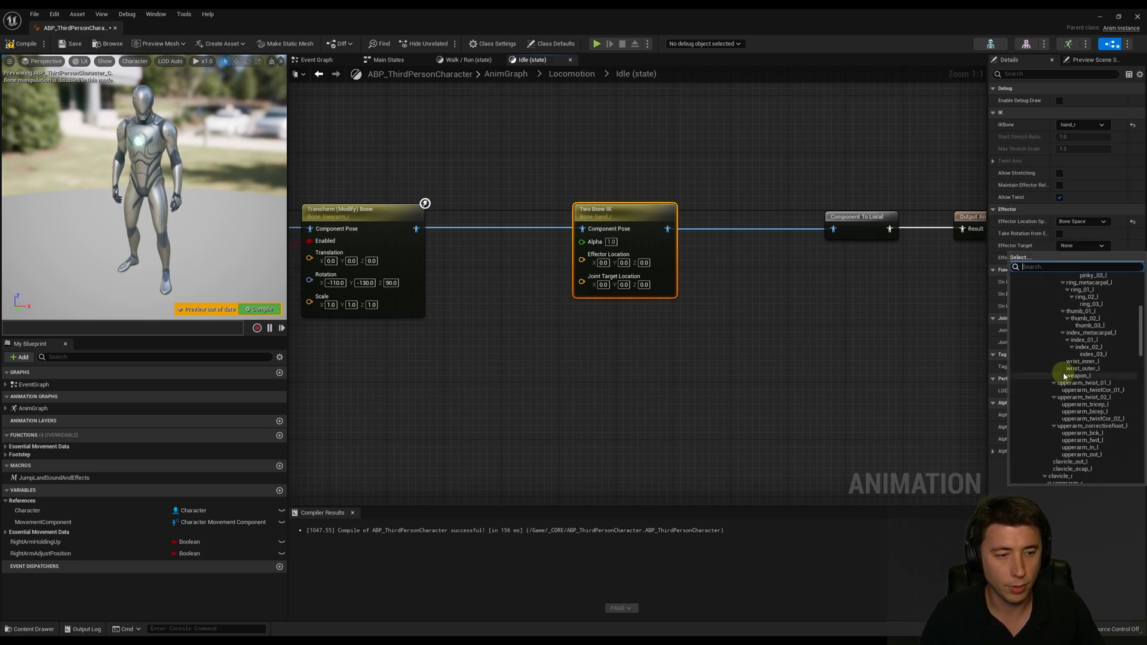
{"action": "scroll", "scroll_direction": "down", "scroll_amount": 3}
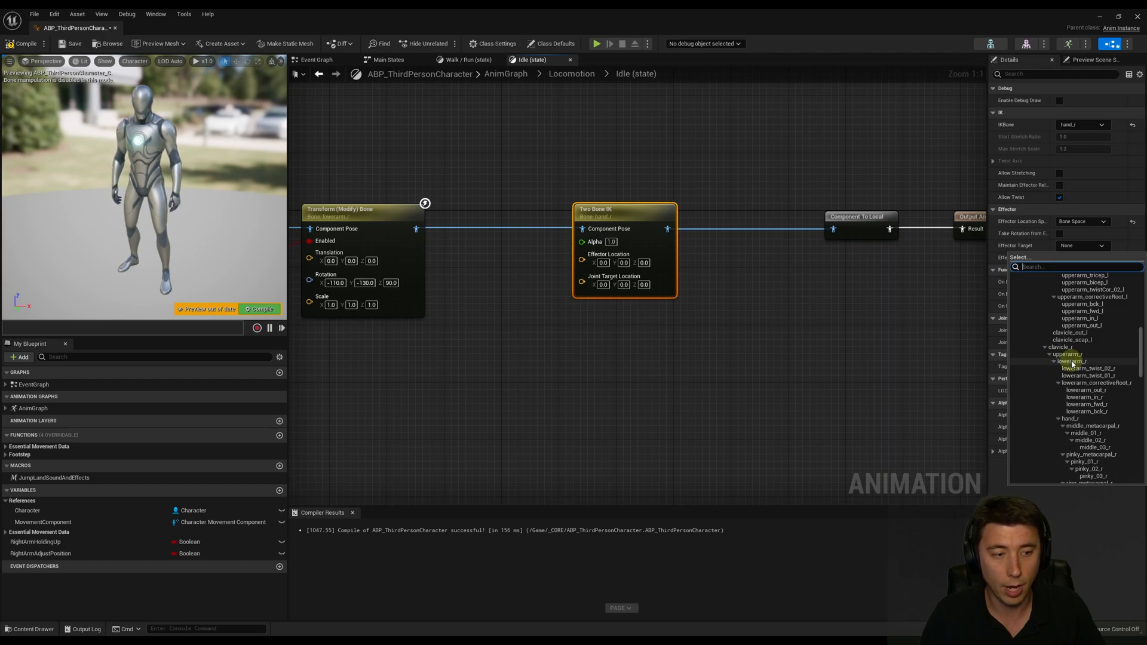
{"action": "left_click", "coordinate": [1068, 360]}
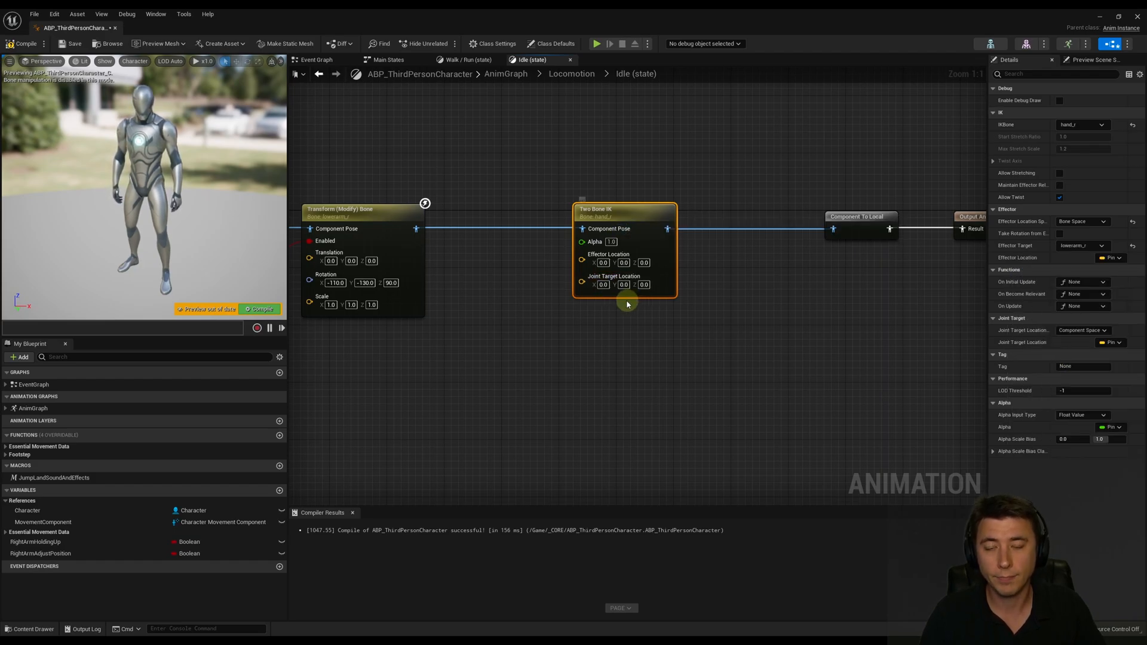
{"action": "mouse_move", "coordinate": [614, 284]}
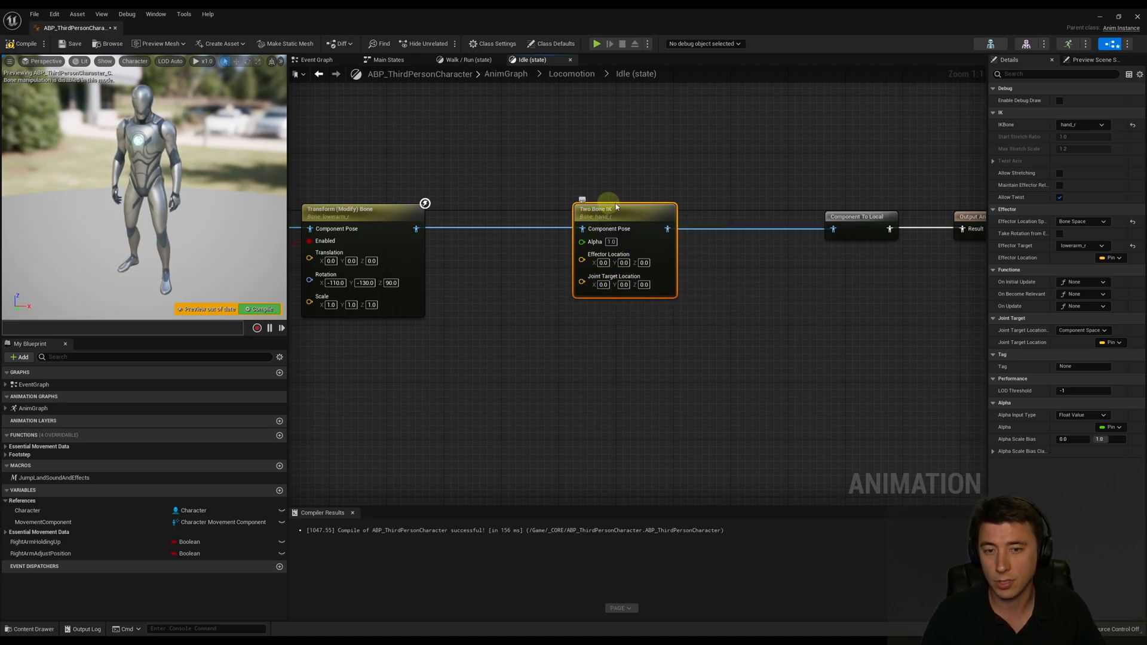
{"action": "mouse_move", "coordinate": [596, 219]}
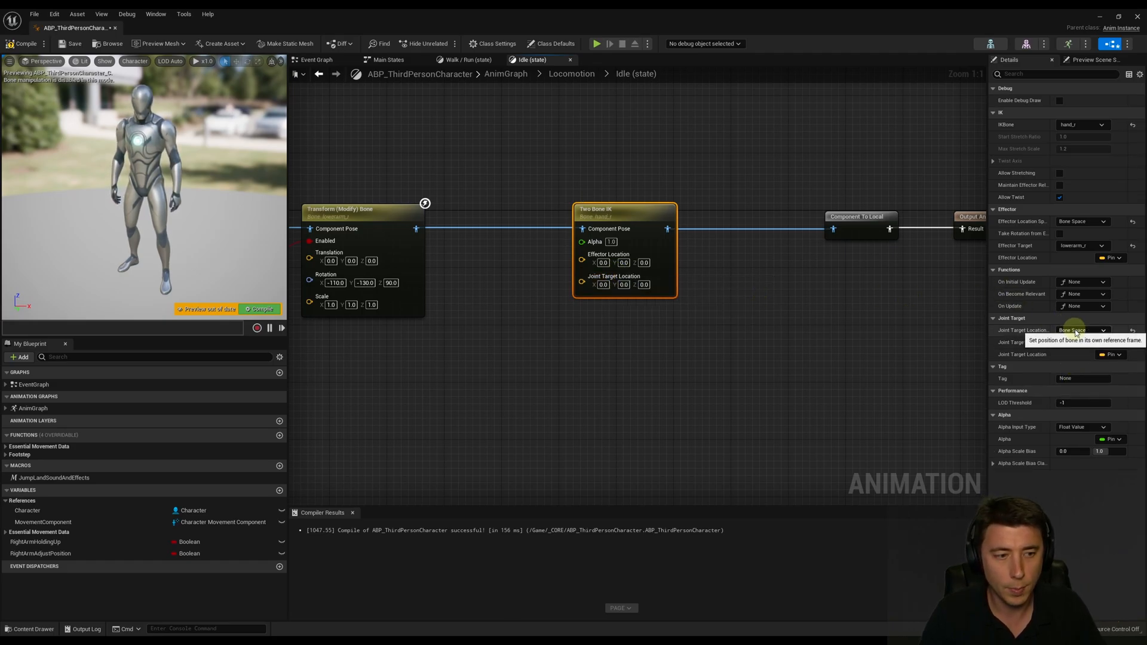
{"action": "left_click", "coordinate": [1081, 342]}
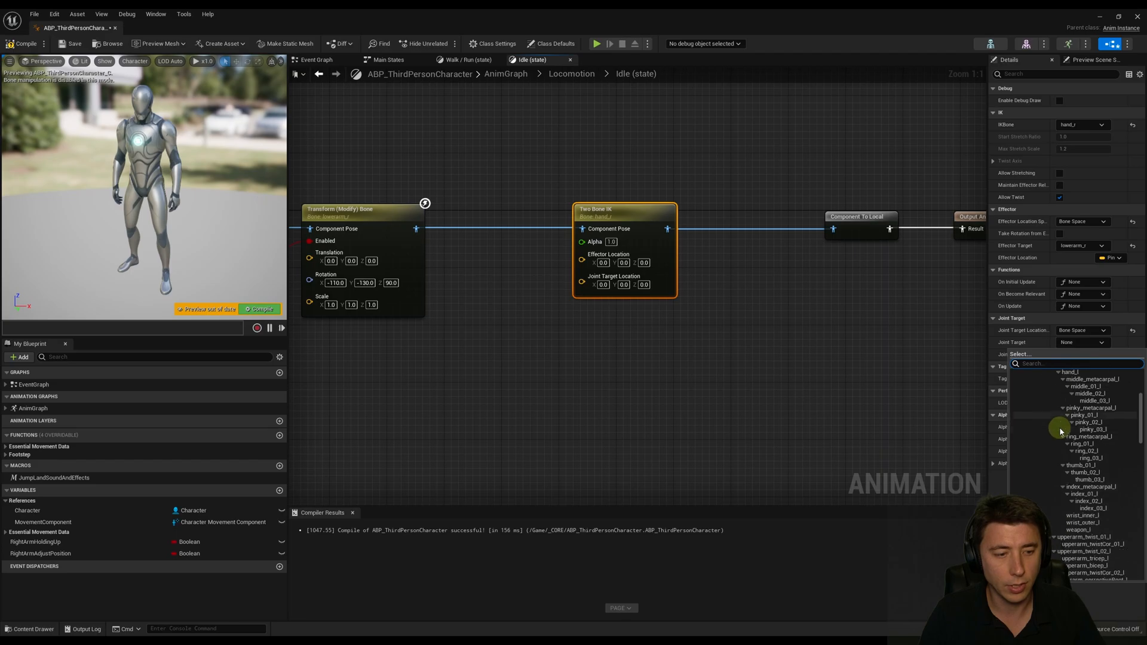
{"action": "scroll", "scroll_direction": "down", "scroll_amount": 3}
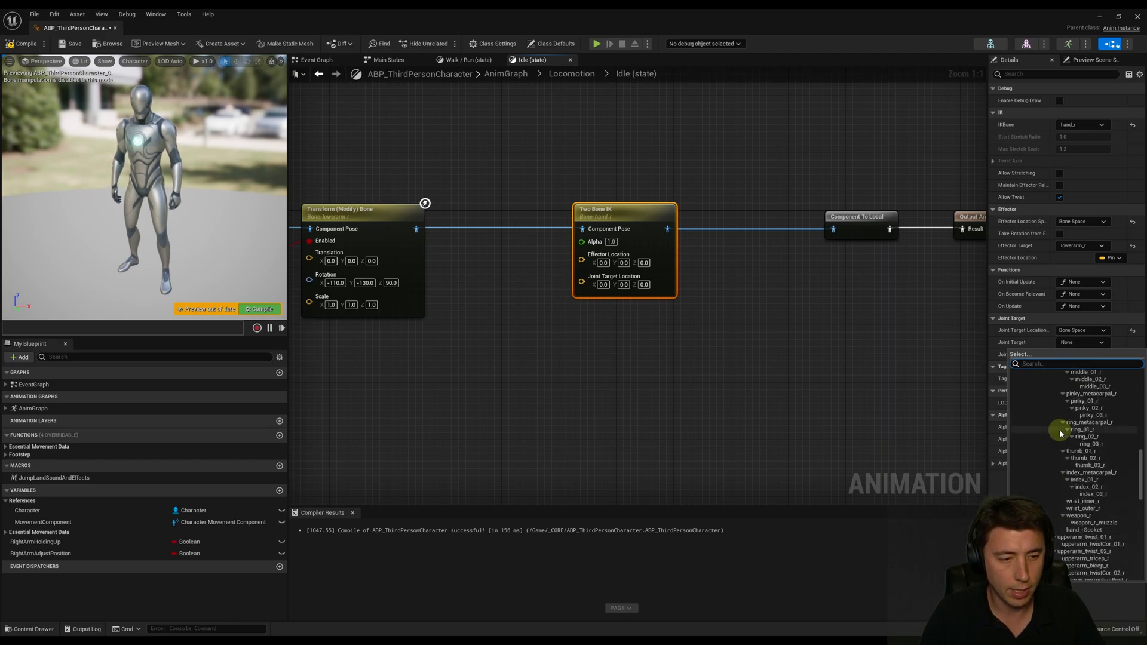
{"action": "scroll", "scroll_direction": "down", "scroll_amount": 3}
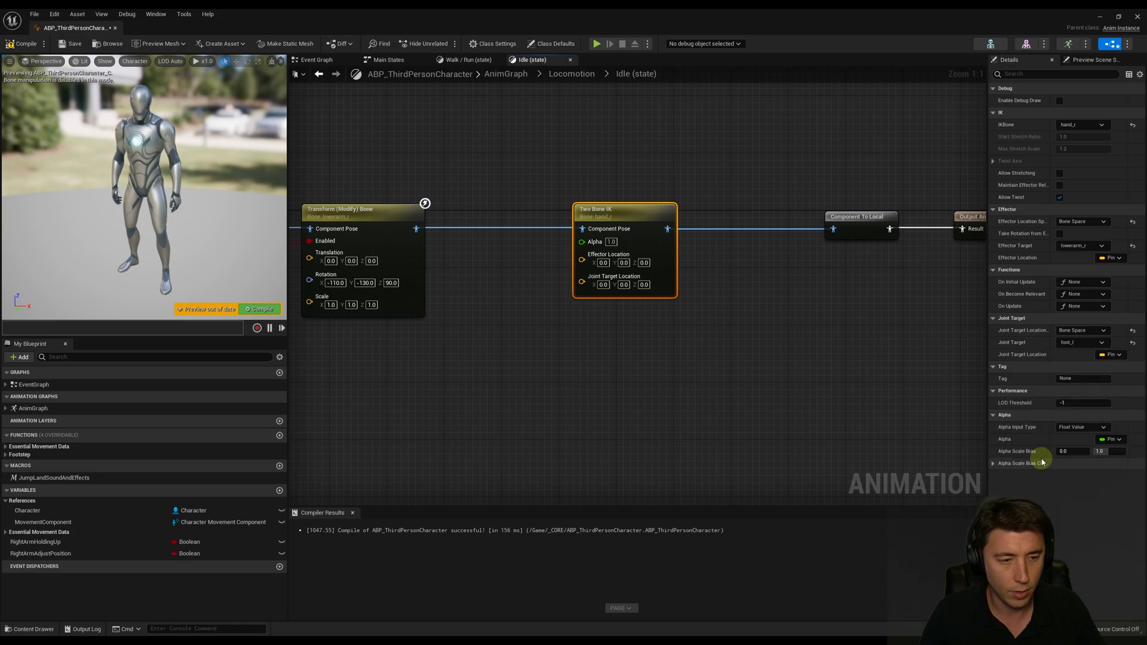
{"action": "mouse_move", "coordinate": [624, 213]}
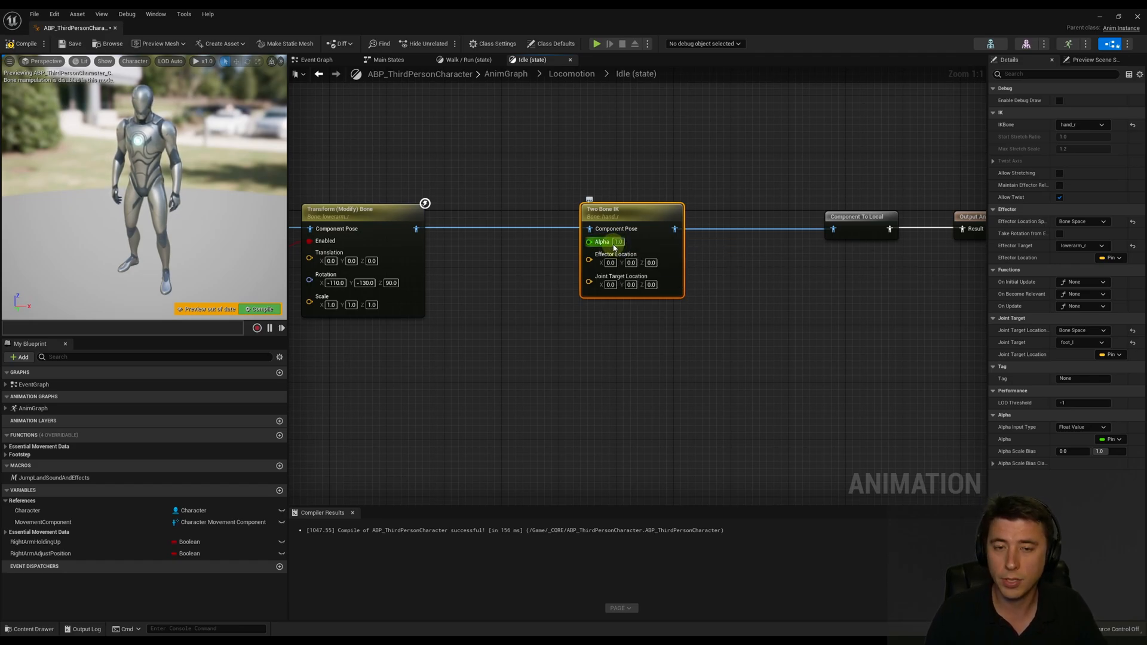
{"action": "mouse_move", "coordinate": [601, 242]}
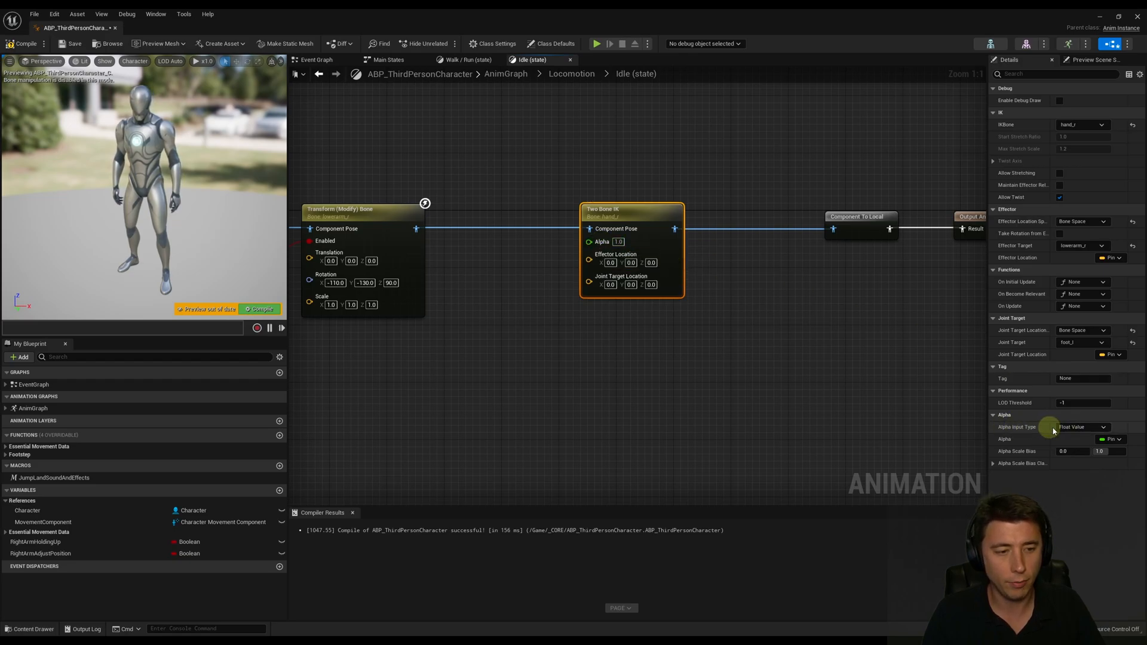
Change the Two Bone IK Alpha Input Type from Float Value to Bool Value.
{"action": "left_click", "coordinate": [1075, 427]}
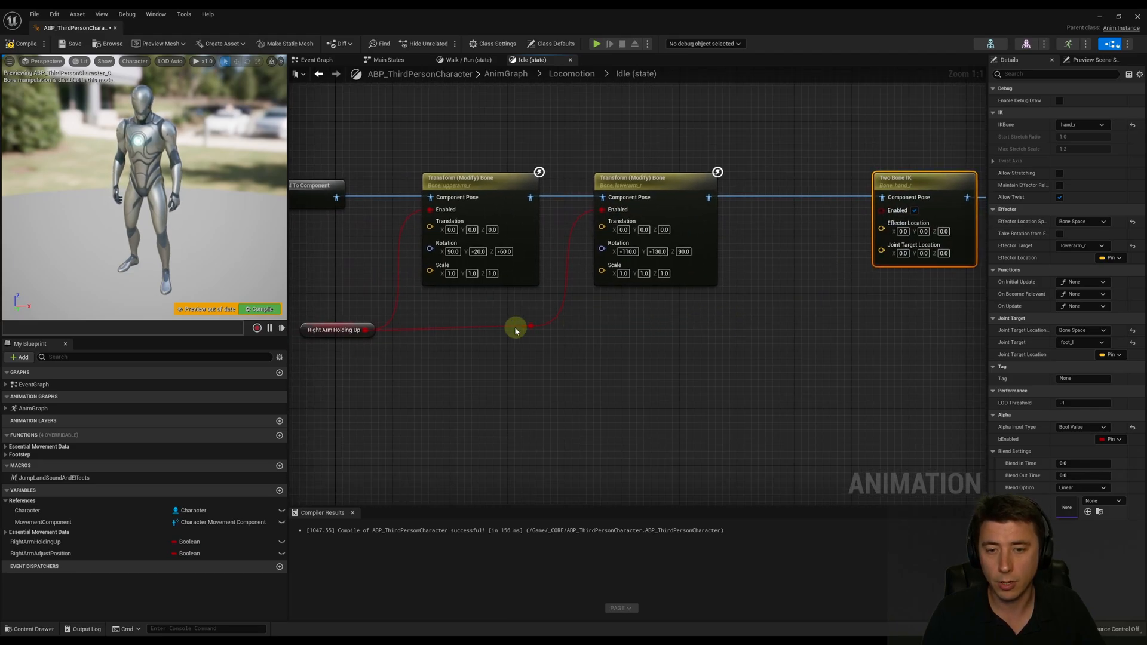
{"action": "mouse_move", "coordinate": [531, 328]}
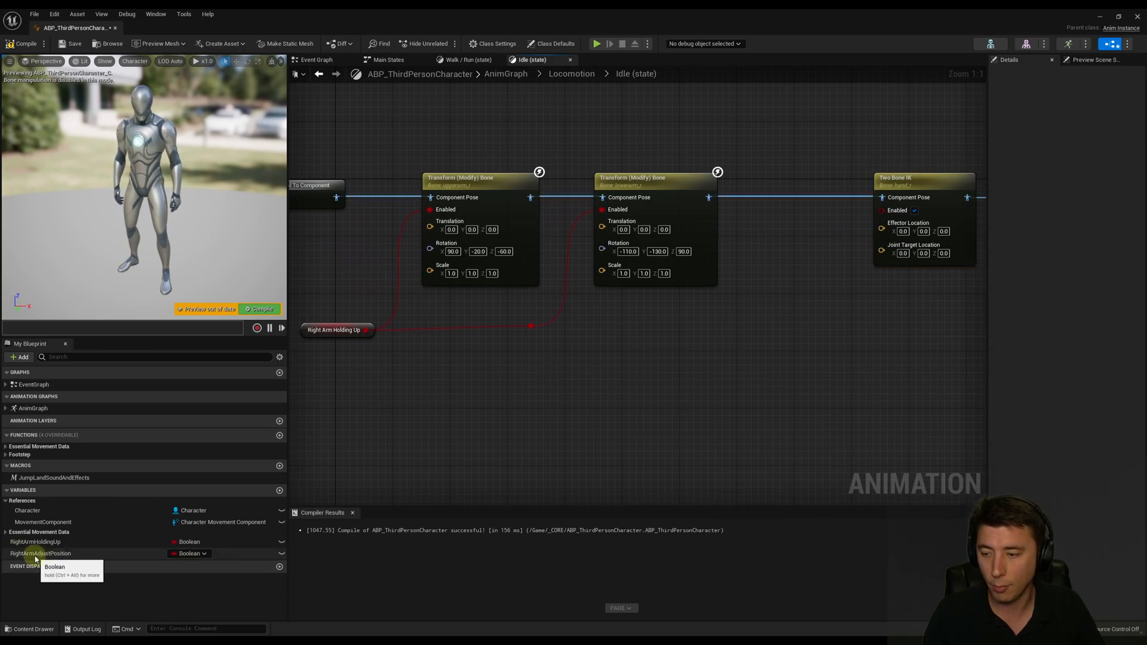
AND Right Arm Holding Up with Right Arm Adjust Position and wire it to the IK's Enabled input.
{"action": "left_click", "coordinate": [41, 553]}
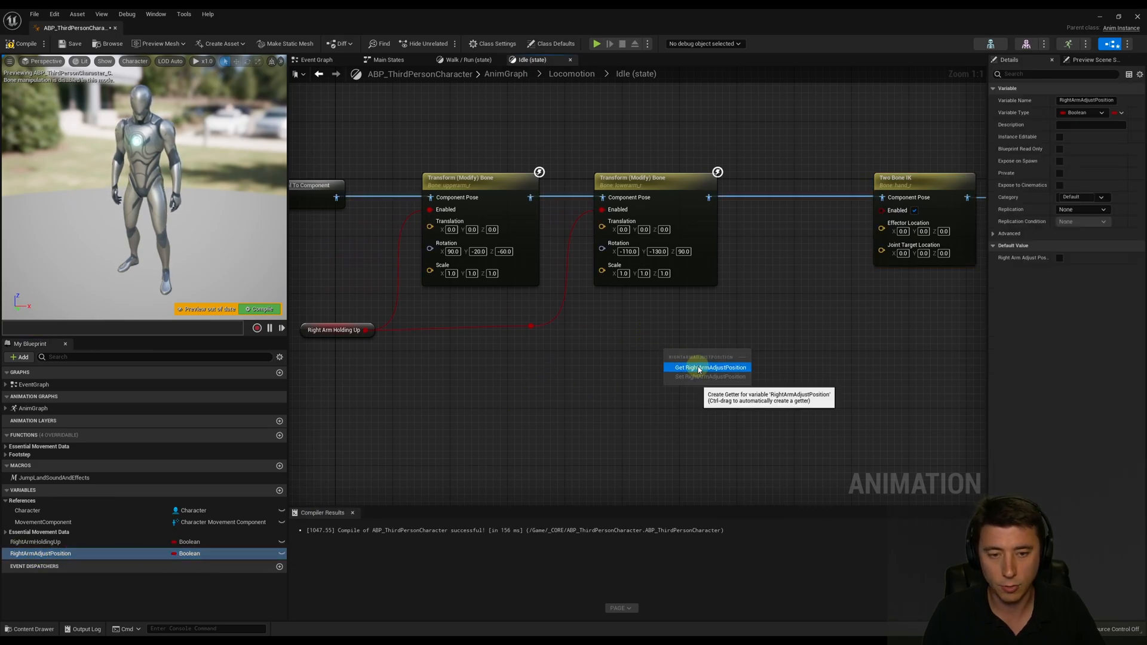
{"action": "left_click", "coordinate": [708, 367]}
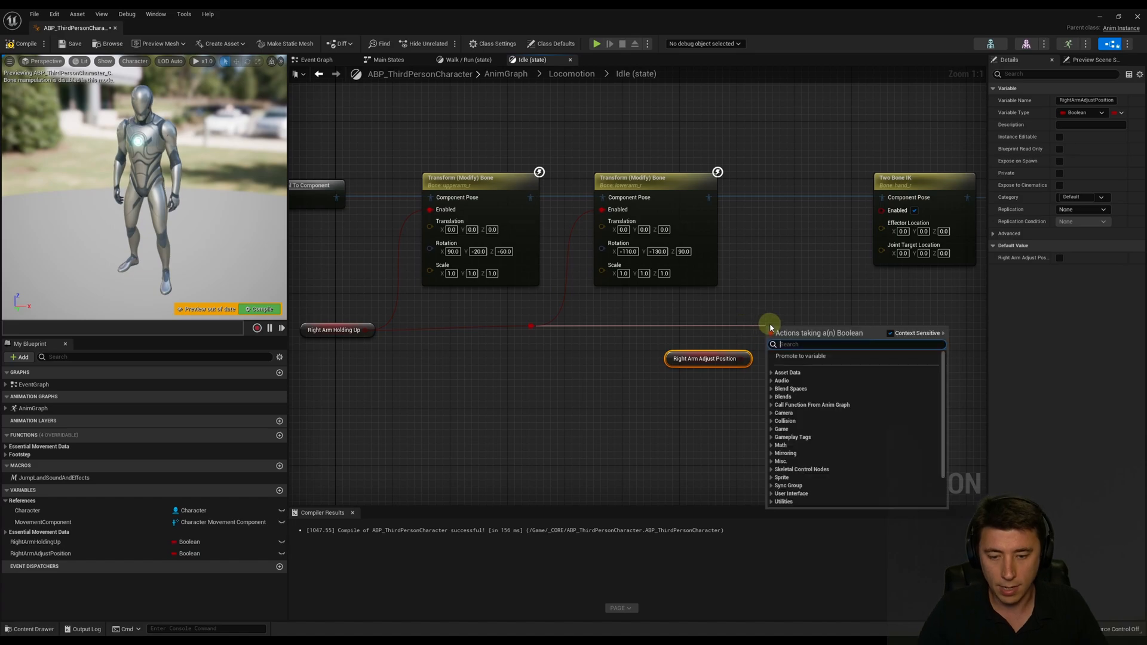
{"action": "type", "text": "AND"}
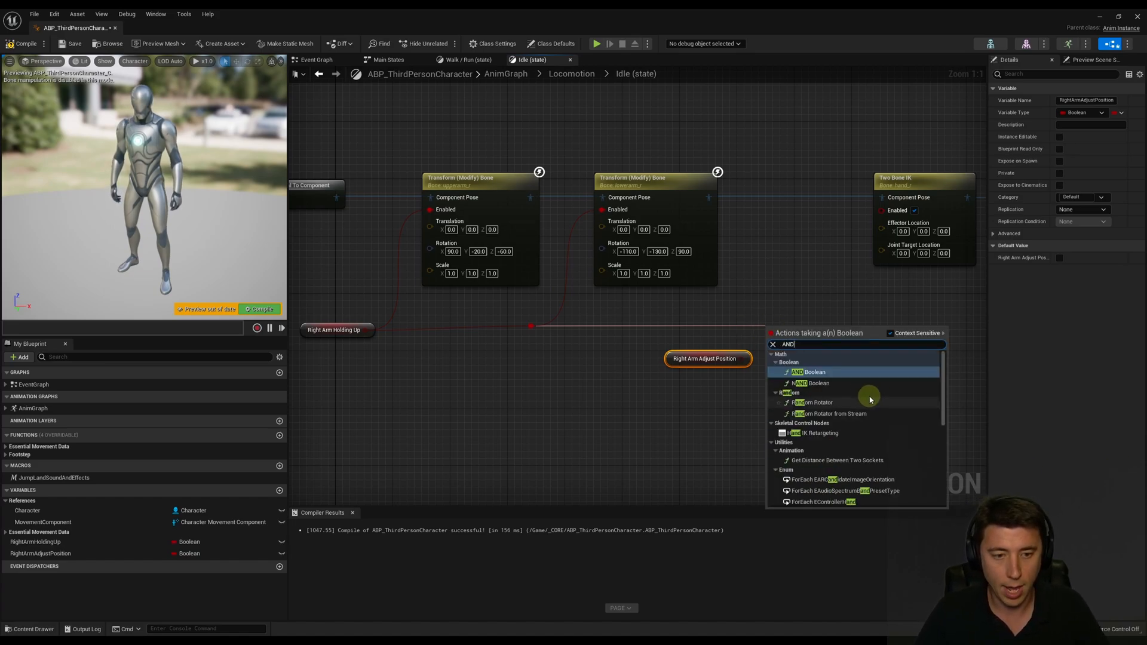
{"action": "left_click", "coordinate": [812, 371]}
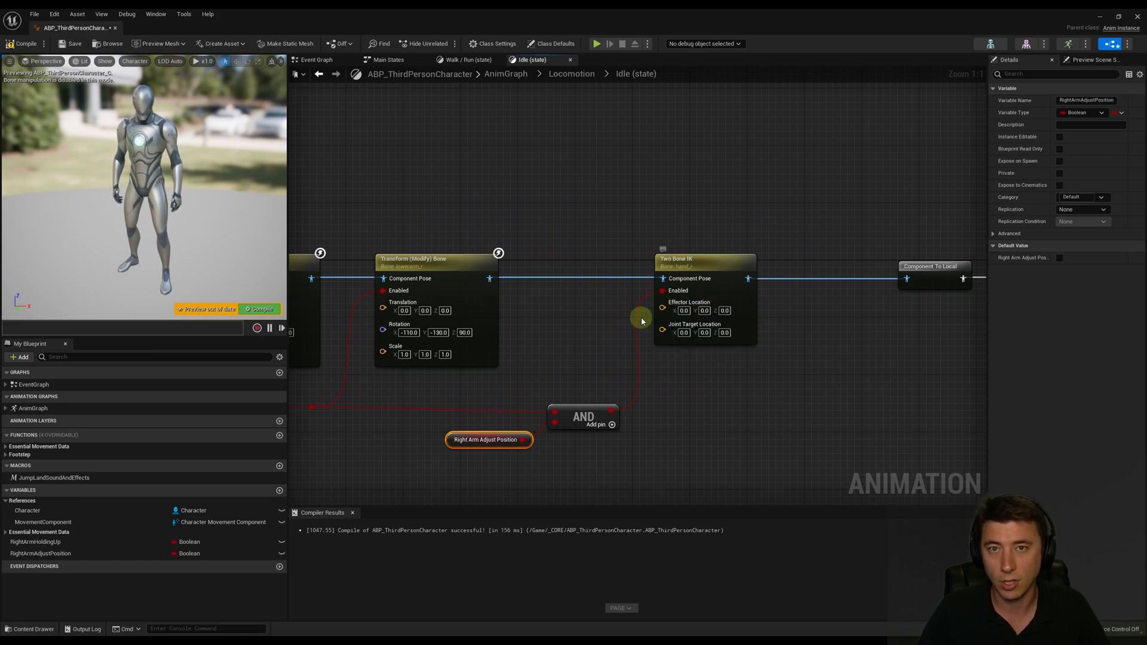
{"action": "left_click", "coordinate": [703, 258]}
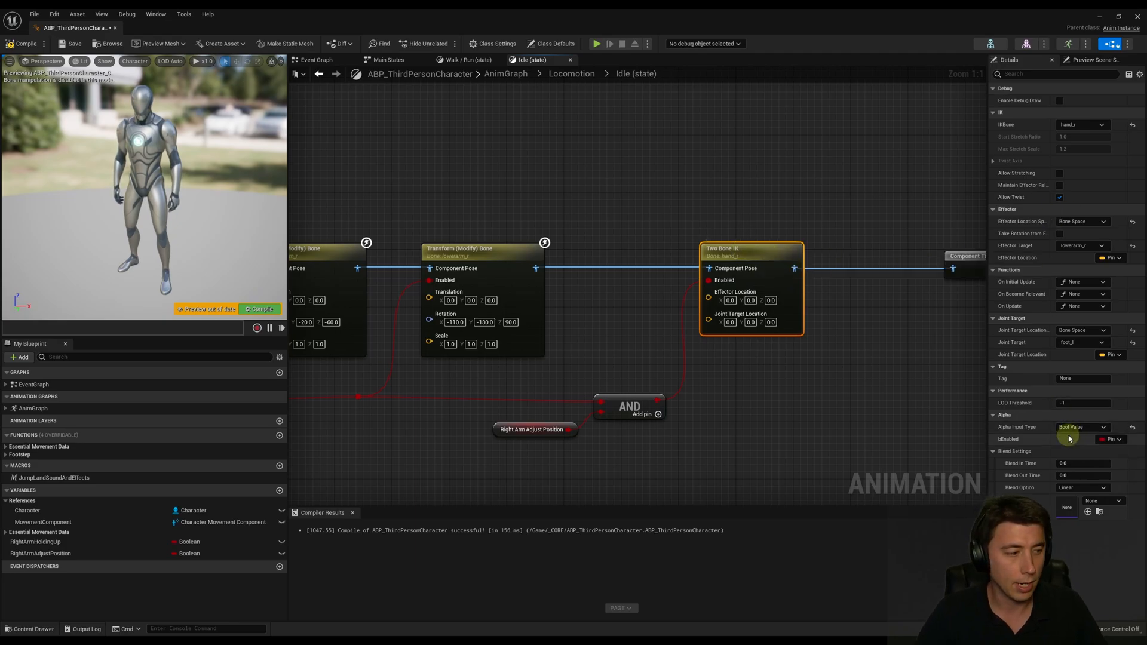
Set the Two Bone IK blend-in time to 0.1.
{"action": "left_click", "coordinate": [1083, 463]}
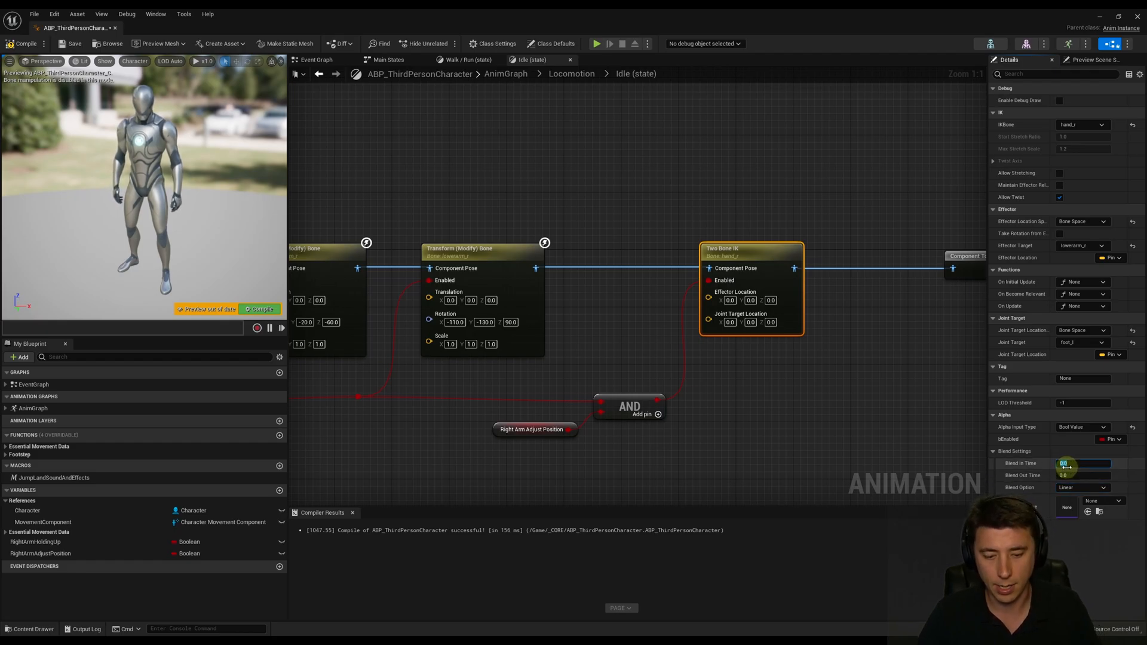
{"action": "type", "text": "0.1"}
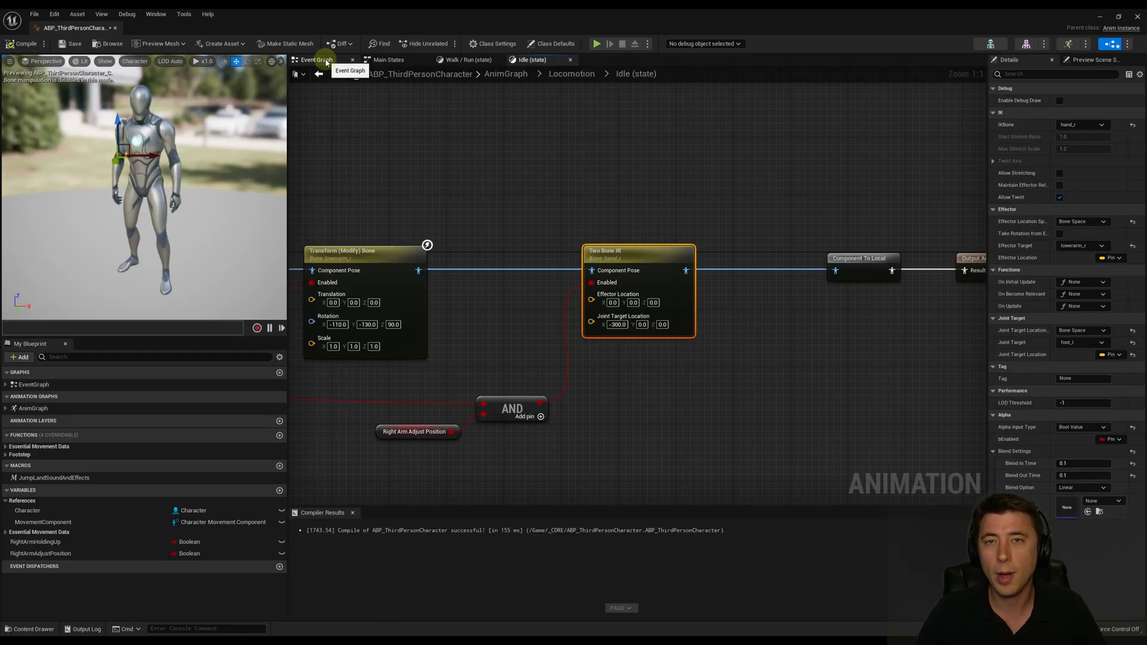
Review the Sphere Trace By Channel, Branch and Set Right Arm Adjust Position nodes in the Event Graph.
{"action": "left_click", "coordinate": [314, 60]}
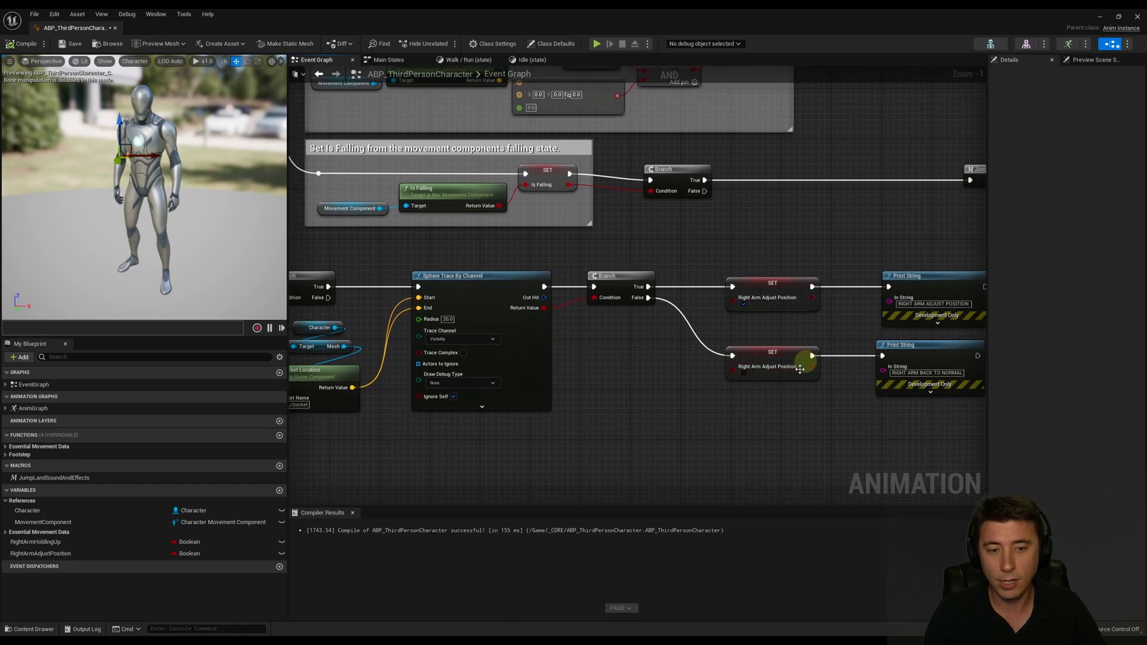
{"action": "left_click_drag", "start_coordinate": [800, 369], "coordinate": [754, 412]}
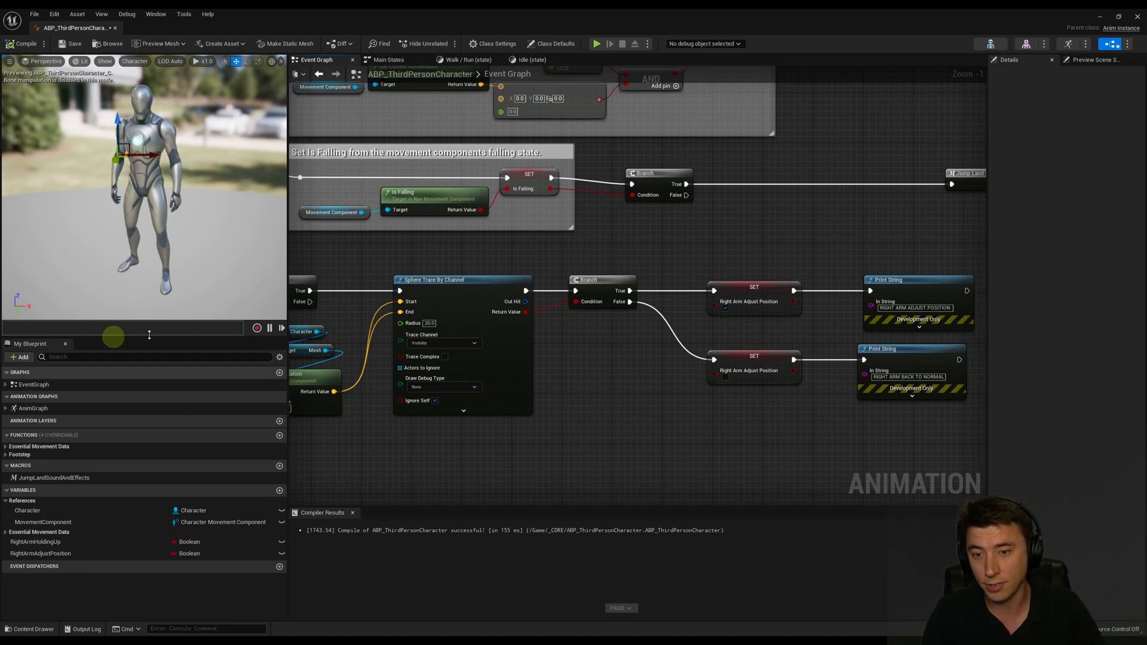
{"action": "mouse_move", "coordinate": [544, 422]}
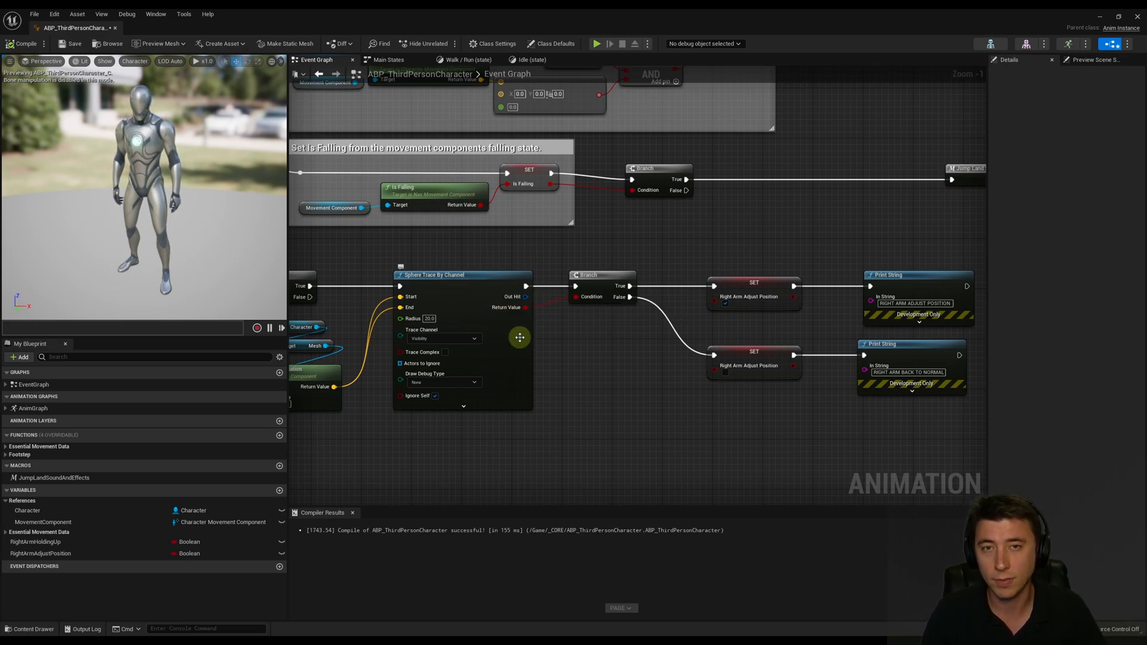
{"action": "mouse_move", "coordinate": [451, 297]}
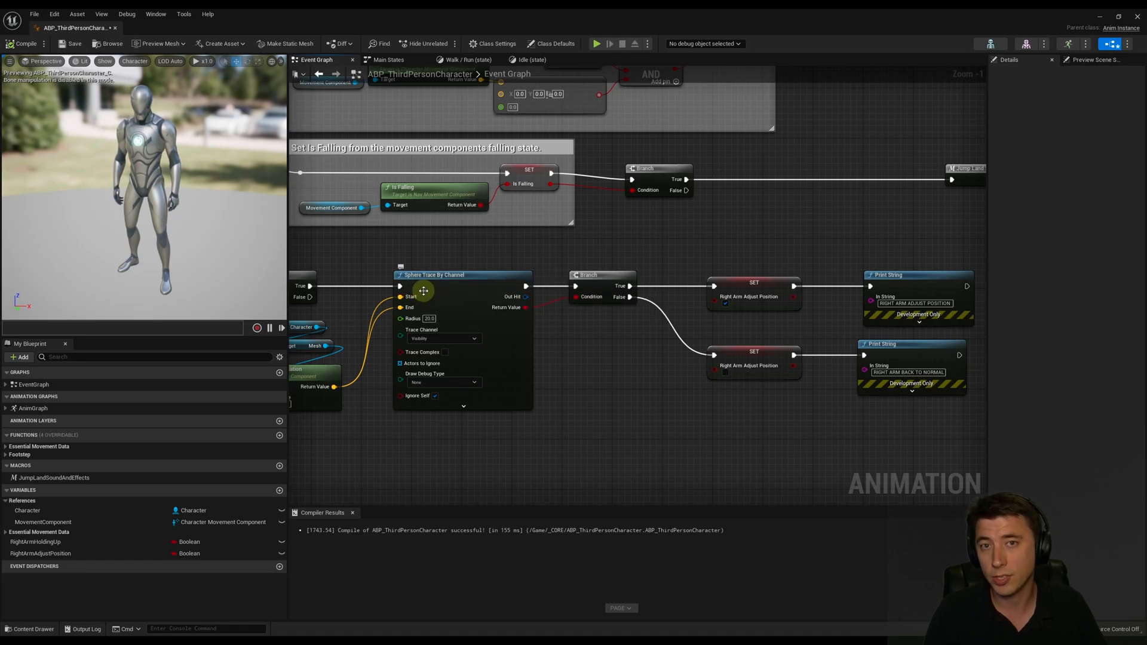
{"action": "mouse_move", "coordinate": [426, 292]}
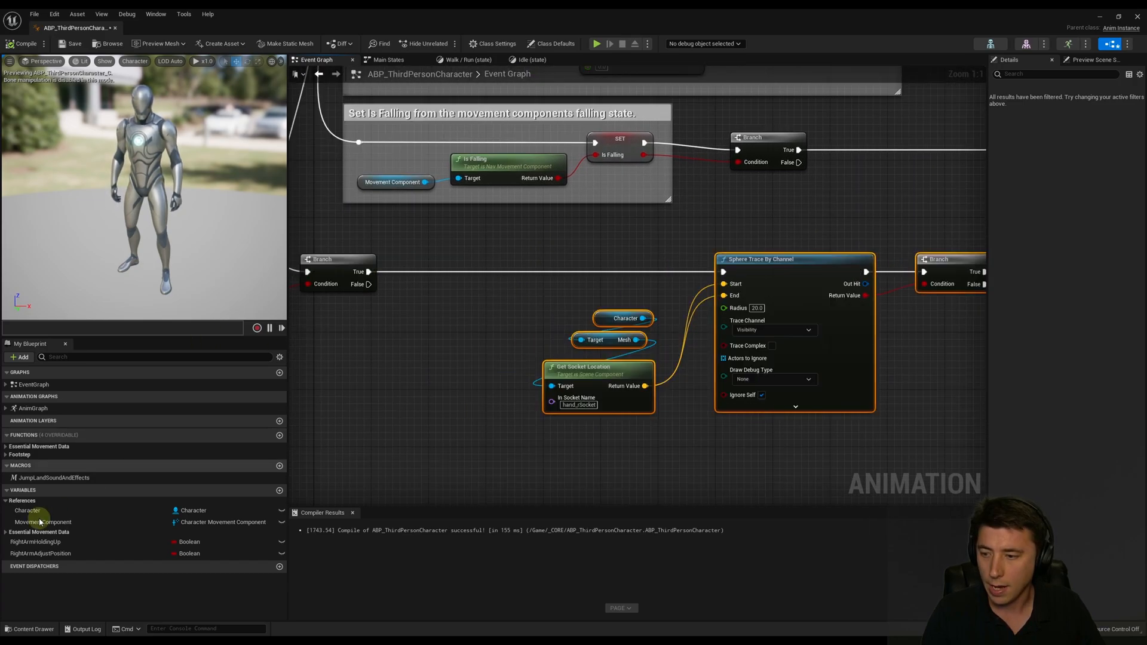
Add a Vector Length node fed by the character's Velocity variable.
{"action": "left_click", "coordinate": [28, 542]}
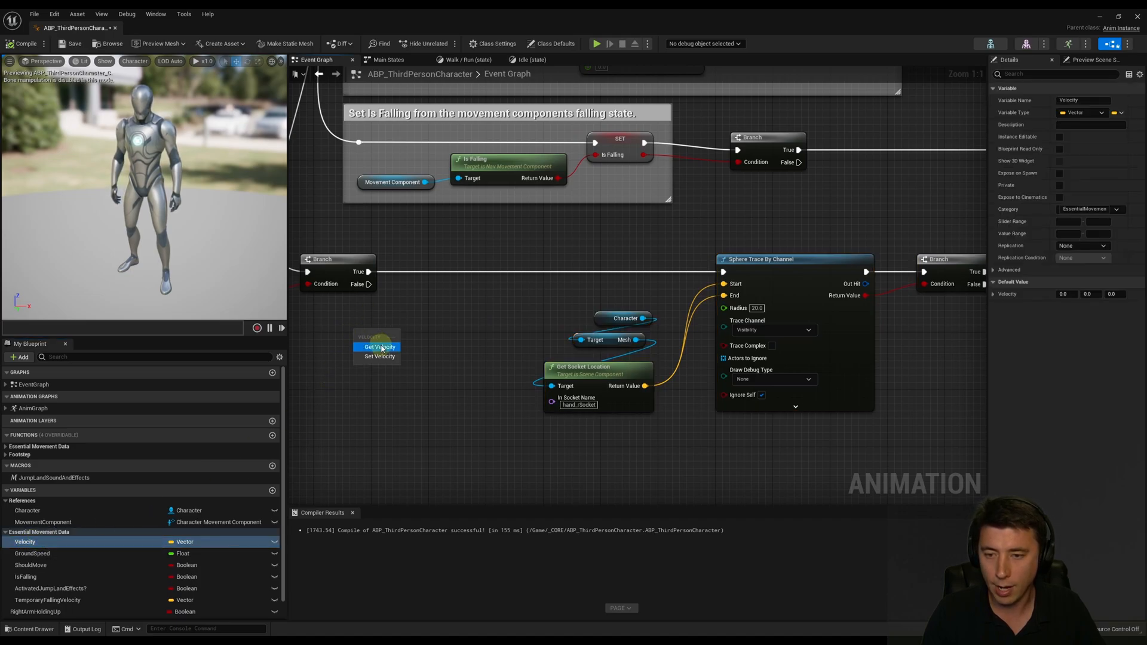
{"action": "left_click_drag", "start_coordinate": [401, 339], "coordinate": [432, 311]}
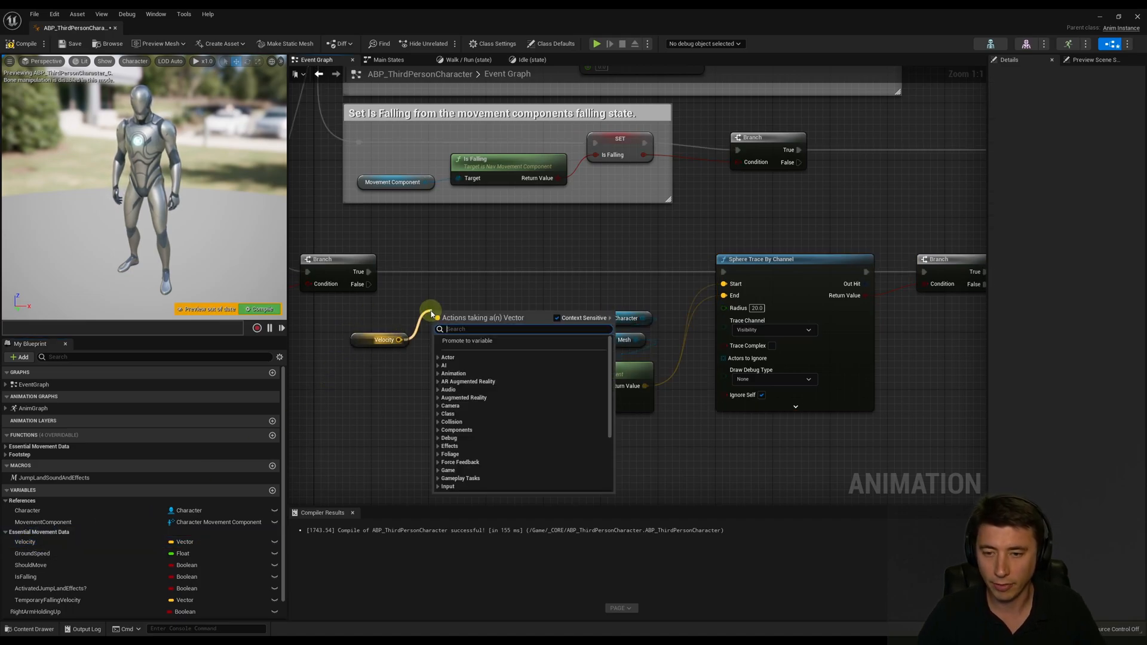
{"action": "type", "text": "vector leng"}
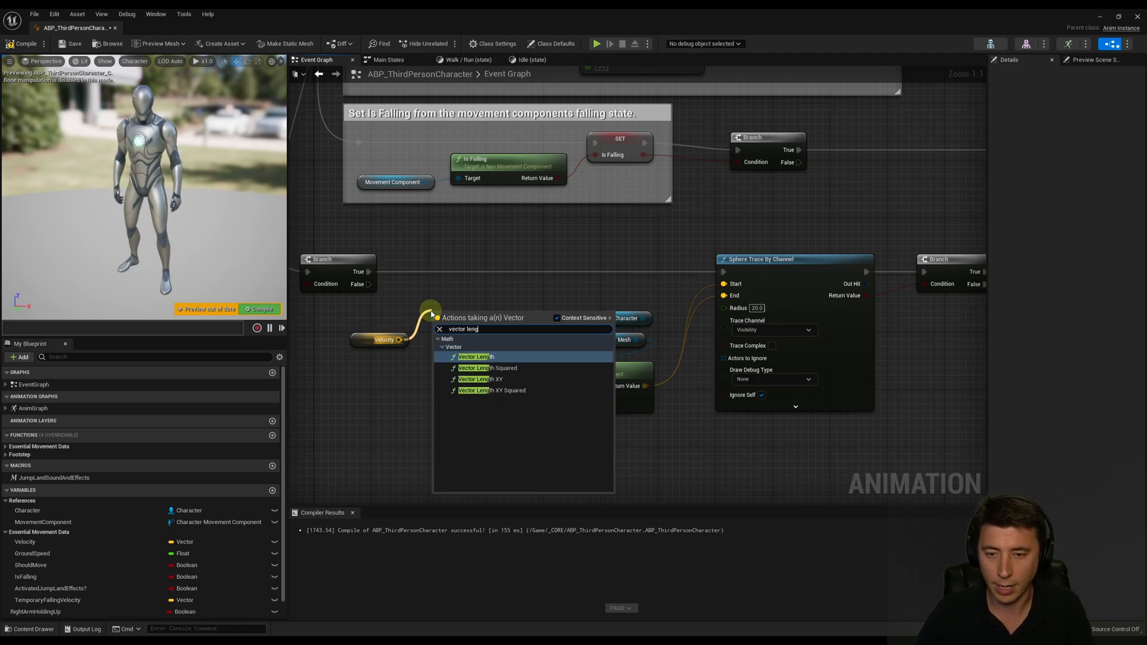
{"action": "left_click", "coordinate": [475, 356]}
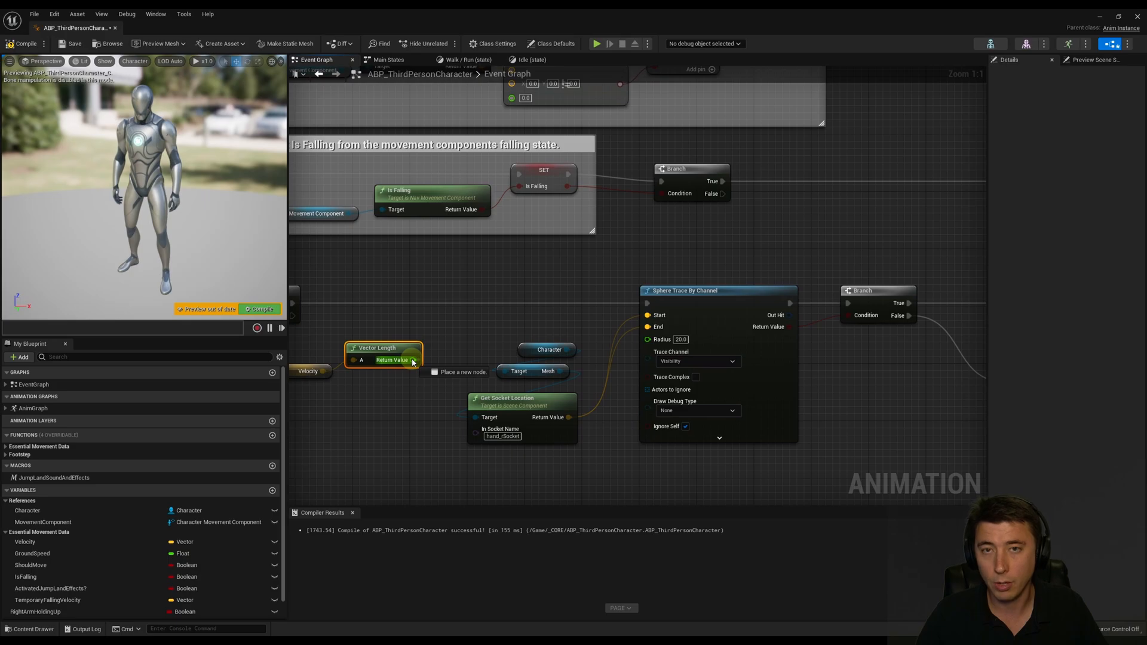
Compare the velocity length with a greater-than node and wire it as the Branch condition before the sphere trace.
{"action": "left_click_drag", "start_coordinate": [414, 360], "coordinate": [444, 325]}
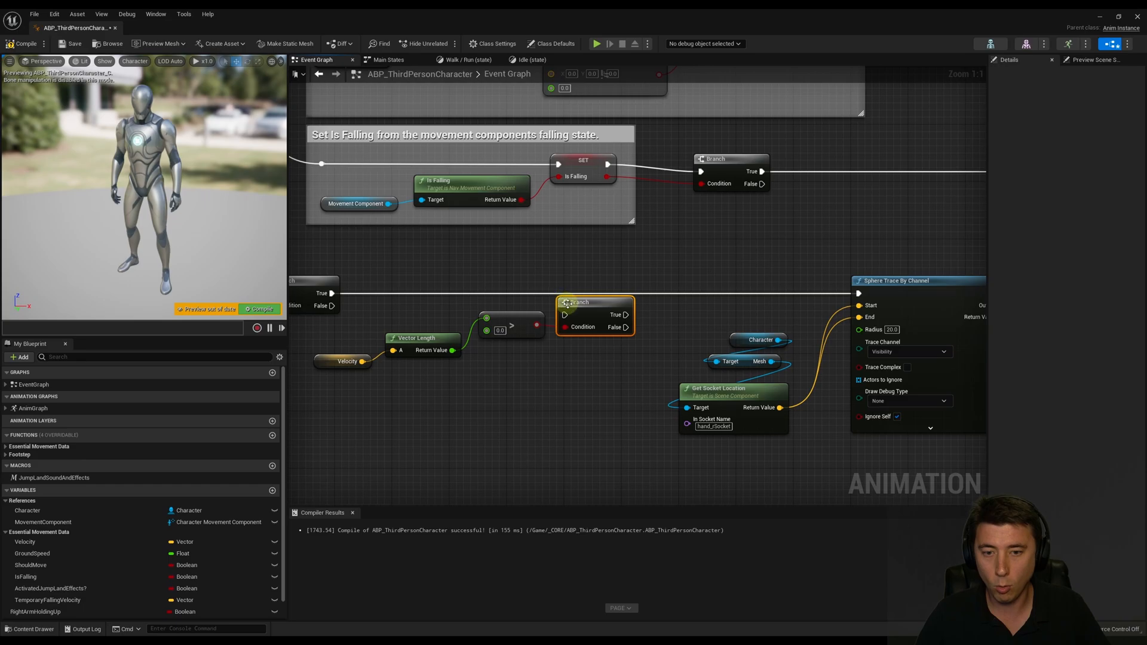
{"action": "left_click_drag", "start_coordinate": [595, 315], "coordinate": [624, 292]}
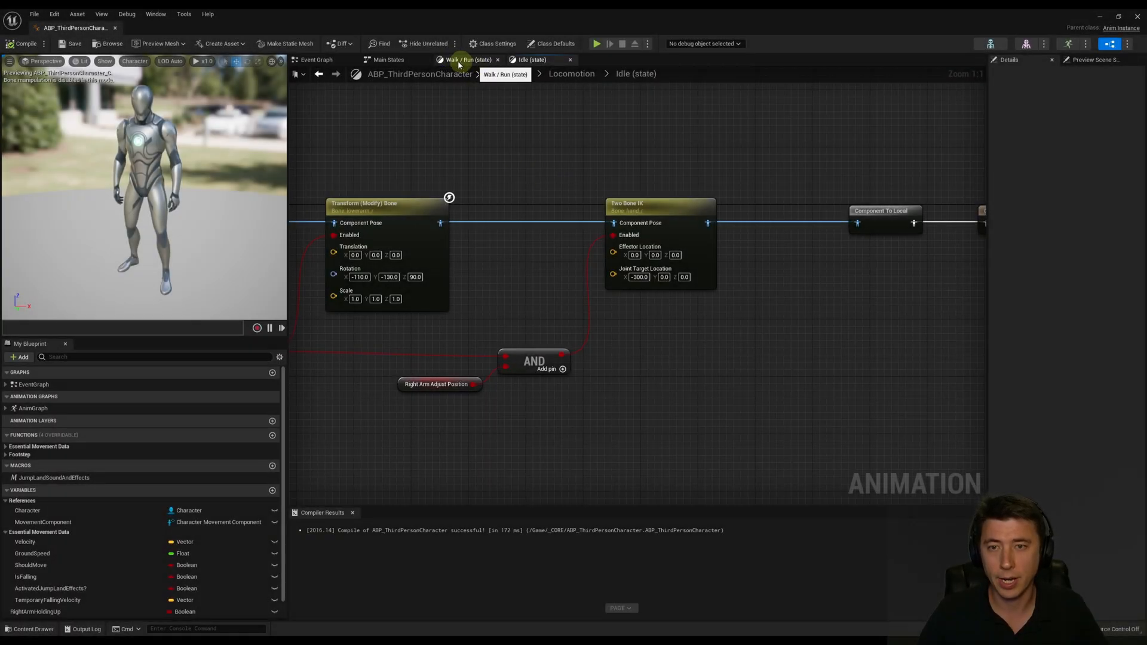
Compile the blueprint and return to the Event Graph showing the velocity-gated sphere trace.
{"action": "left_click", "coordinate": [533, 59]}
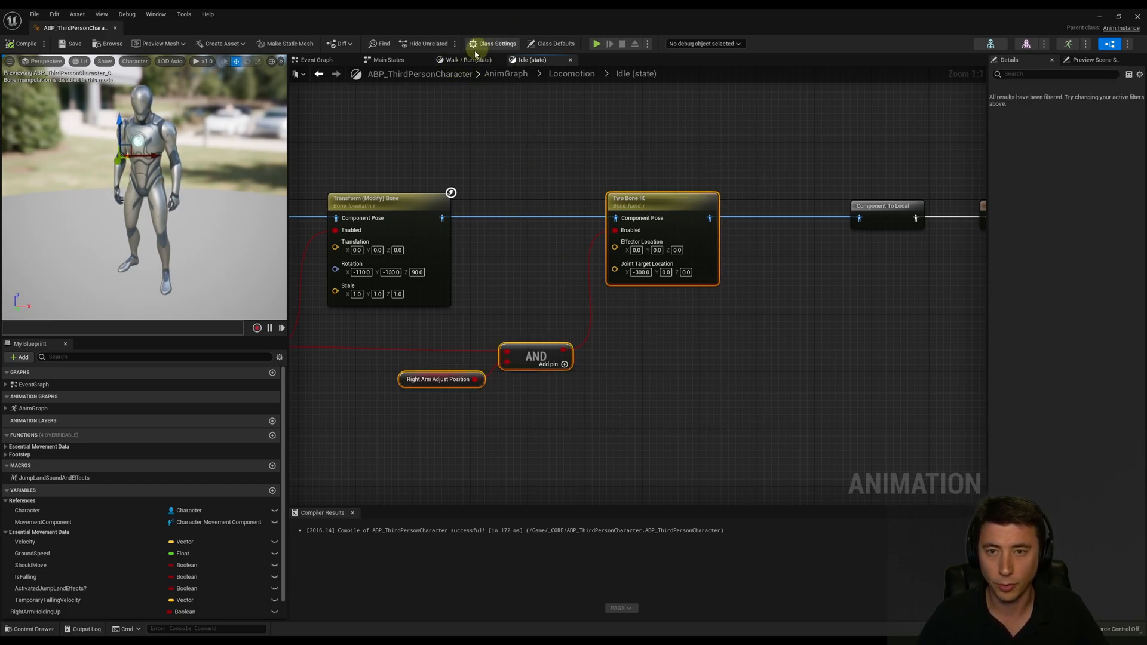
{"action": "left_click", "coordinate": [467, 60]}
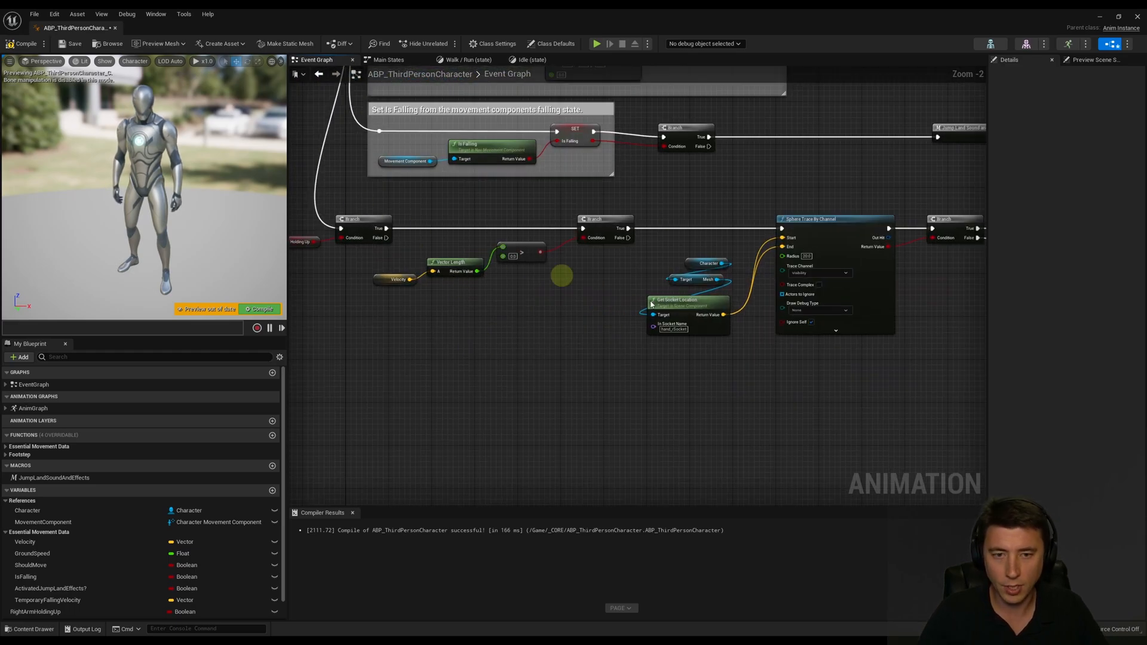
Add a comment 'does simple two bojke' labelling the hand-check trace logic.
{"action": "scroll", "scroll_direction": "down", "scroll_amount": 3}
{"action": "type", "text": "Assesses whether right hand is hitting object, and if so,"}
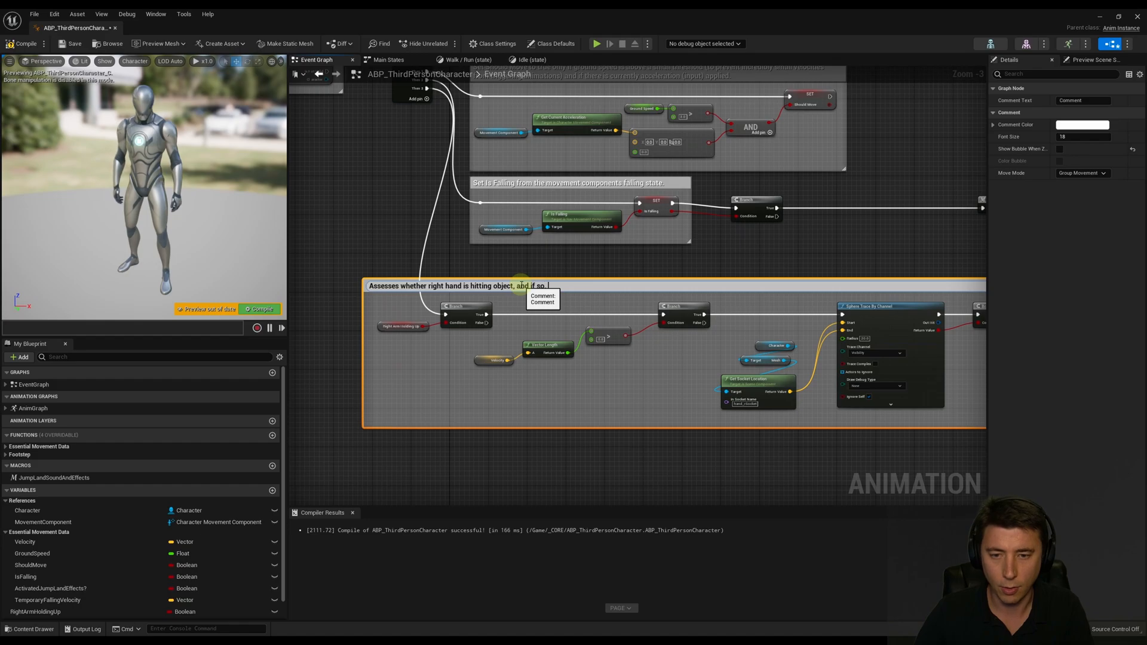
{"action": "type", "text": "does simple two bojke"}
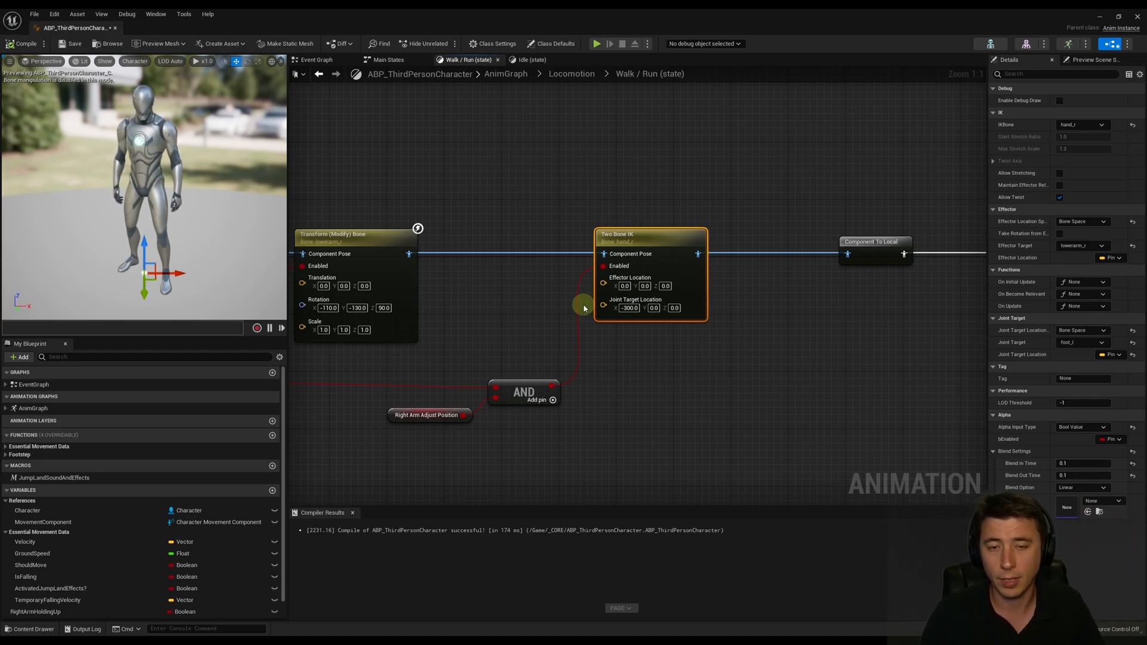
{"action": "mouse_move", "coordinate": [637, 357]}
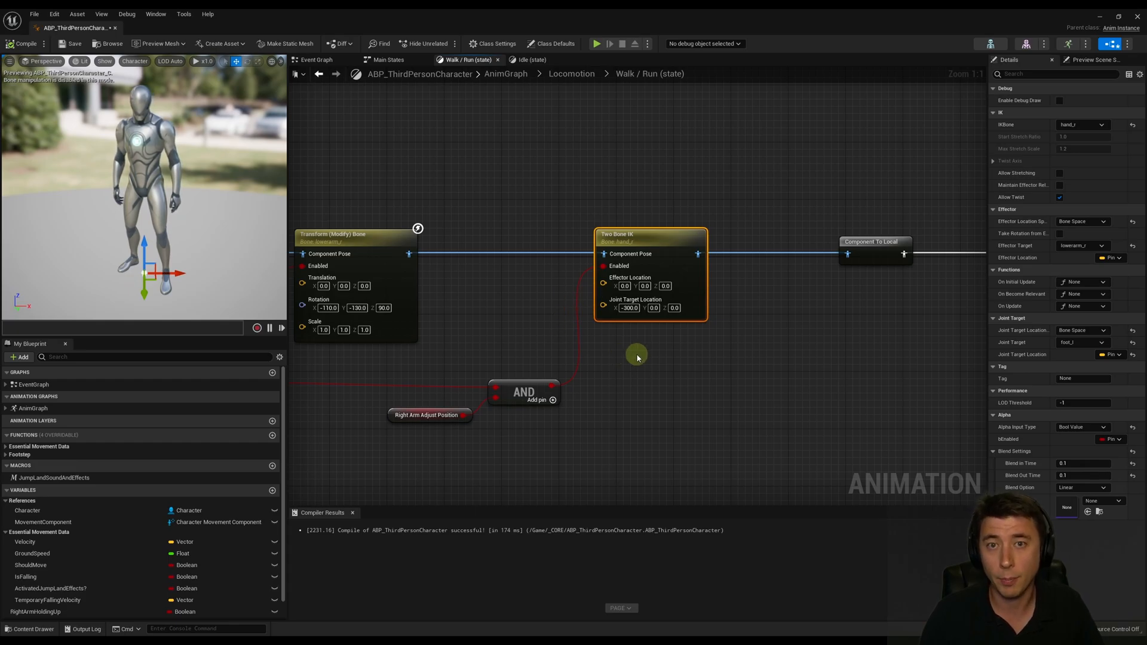